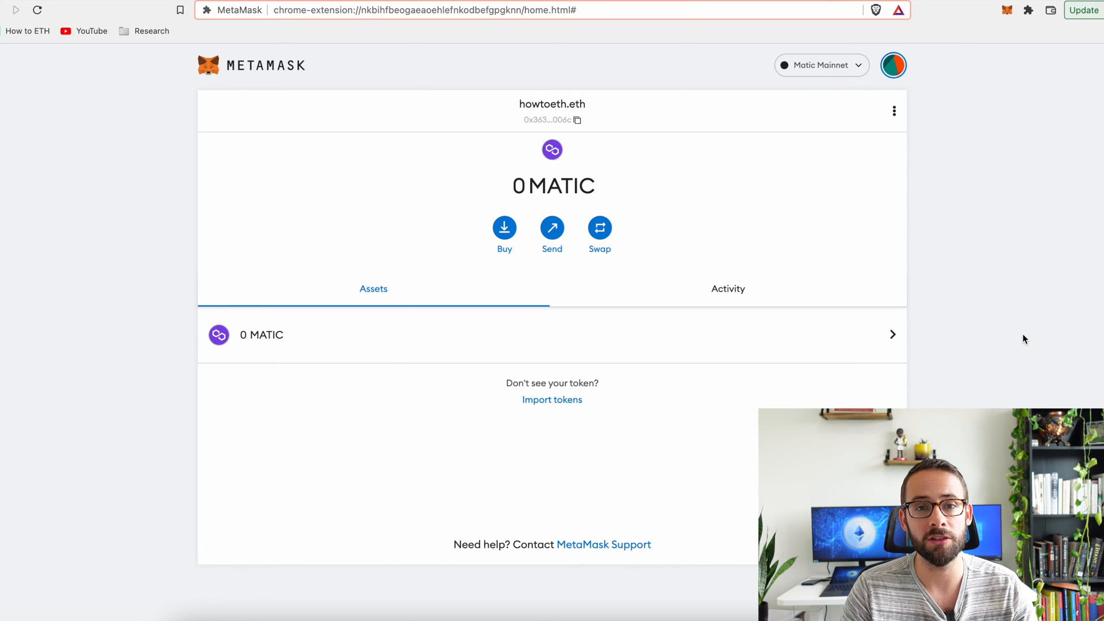
mouse_move(363, 306)
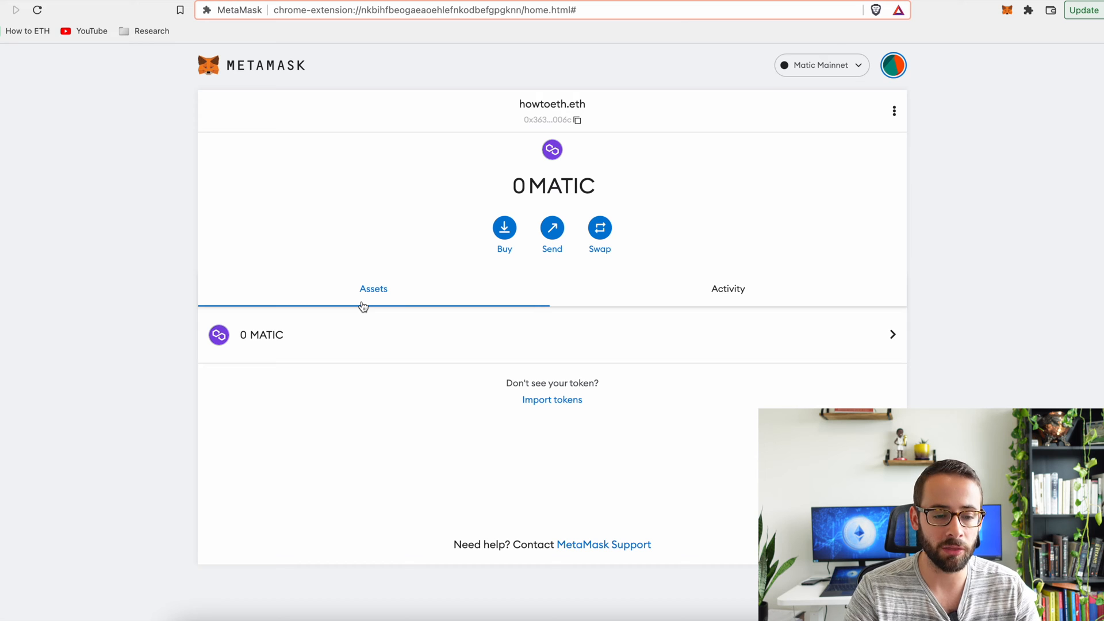
mouse_move(130, 68)
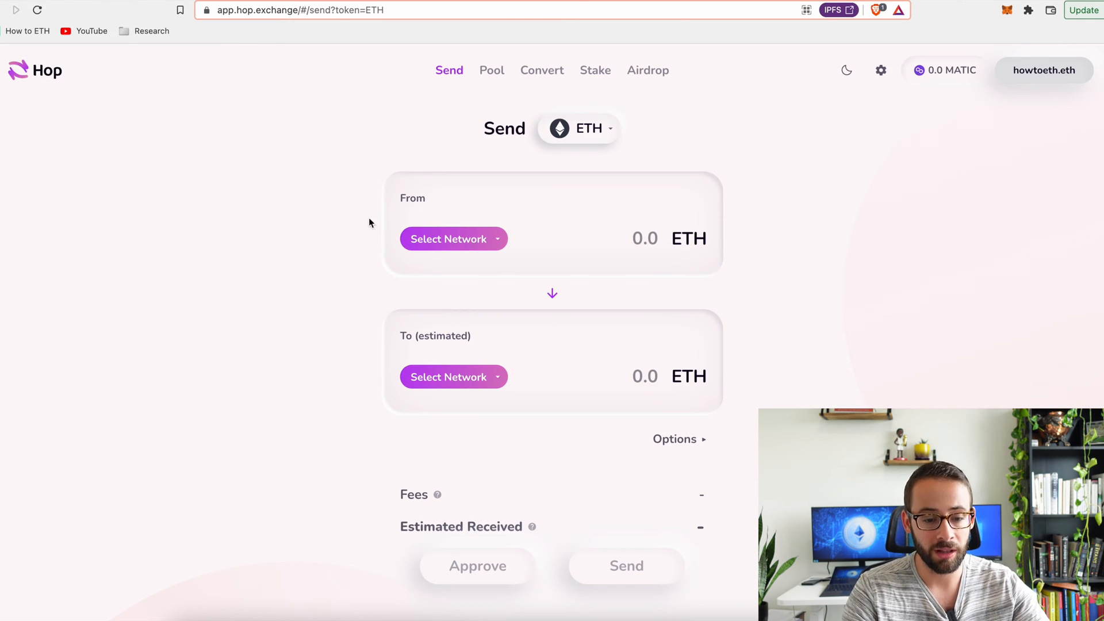
mouse_move(795, 274)
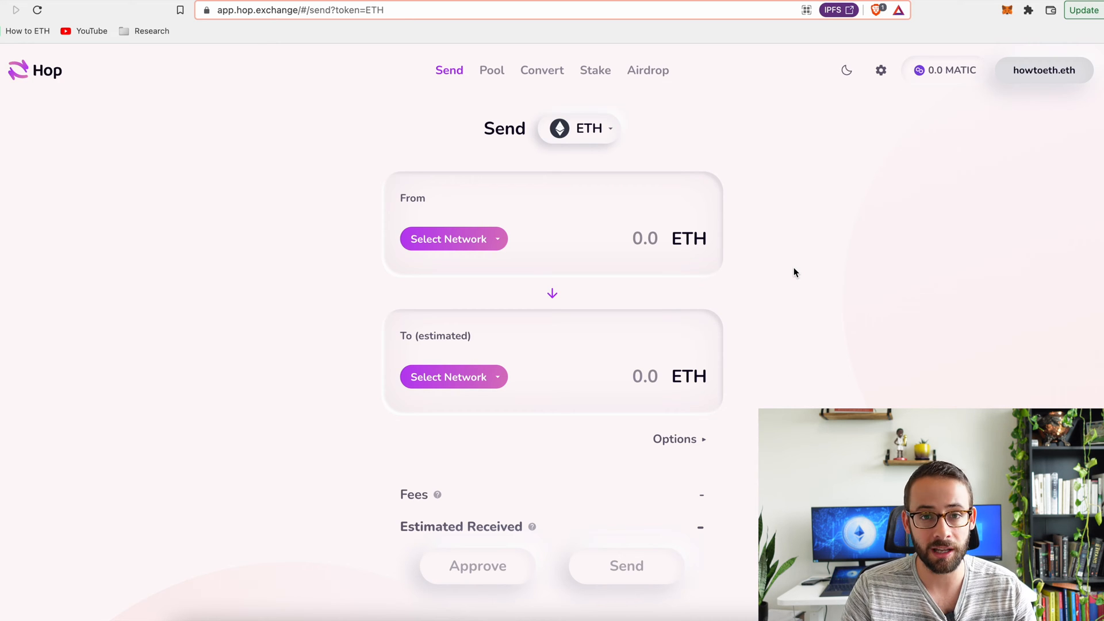
Step: Bring up the MetaMask popup and switch its network to Ethereum Mainnet
left_click(1007, 10)
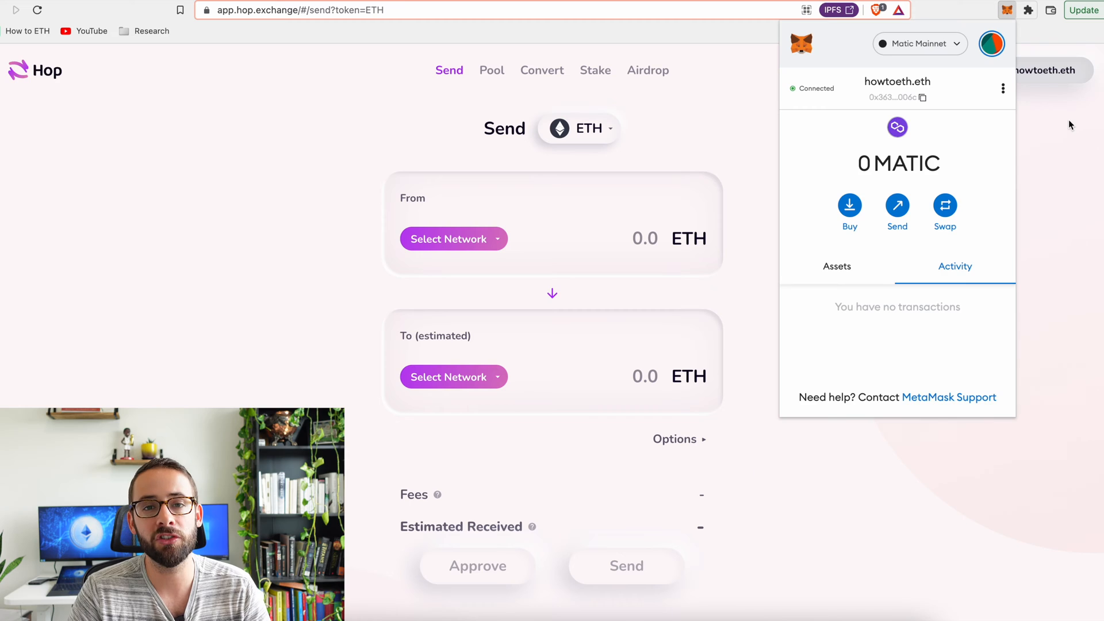
left_click(920, 43)
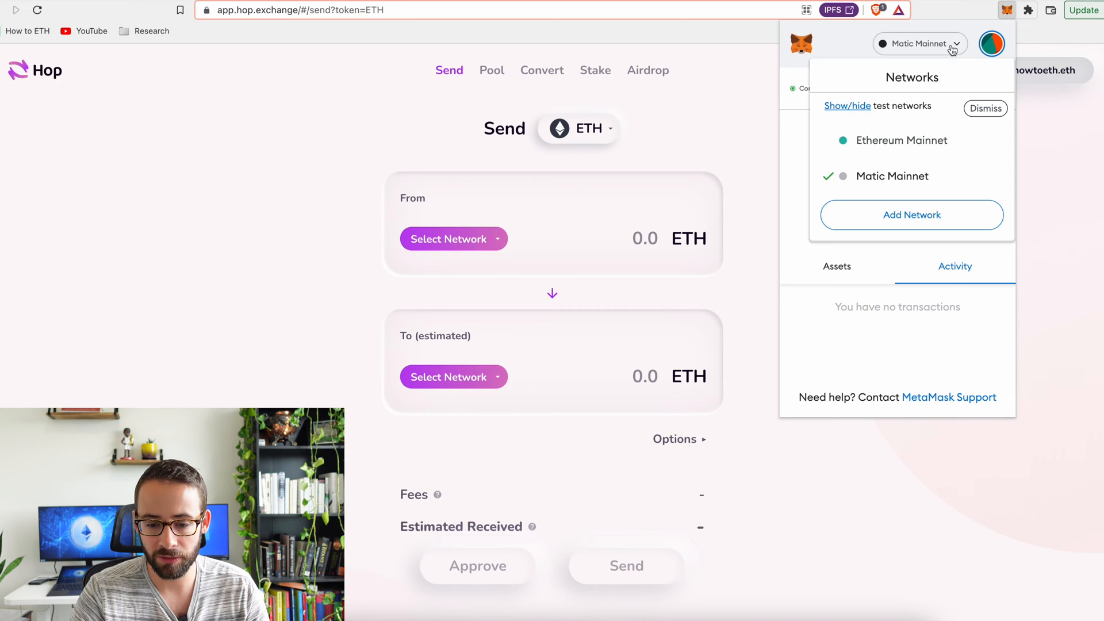
left_click(900, 140)
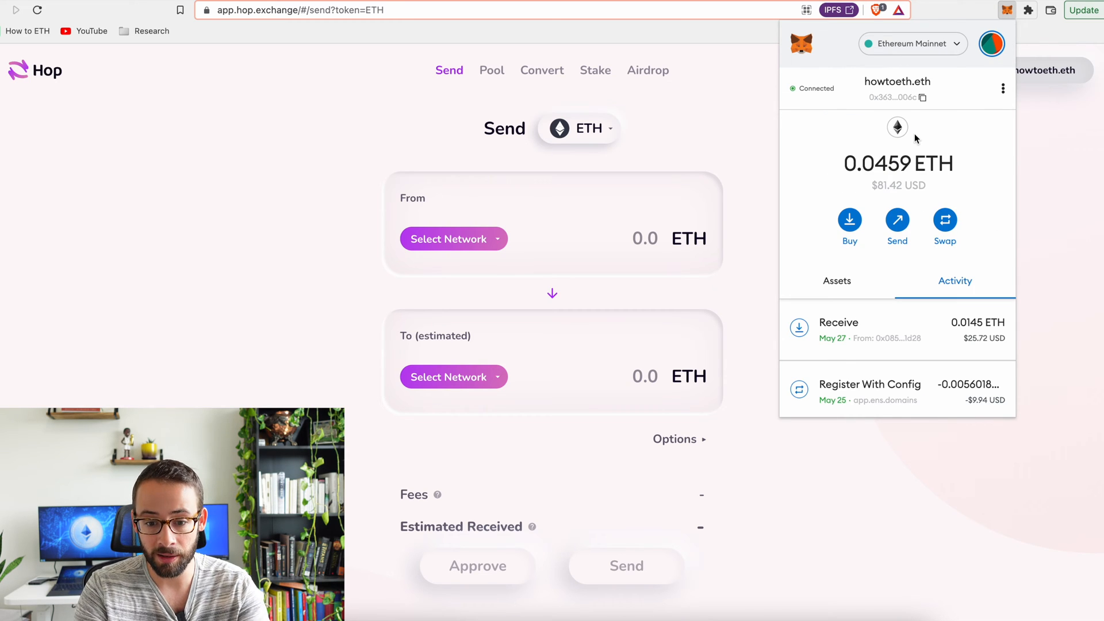
mouse_move(943, 184)
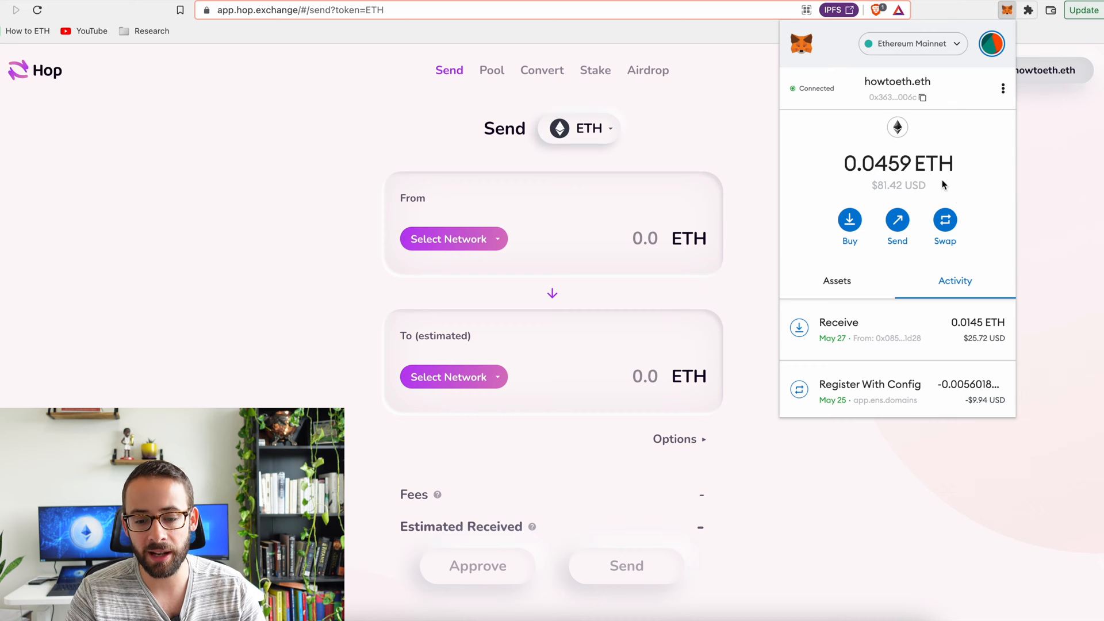
mouse_move(908, 152)
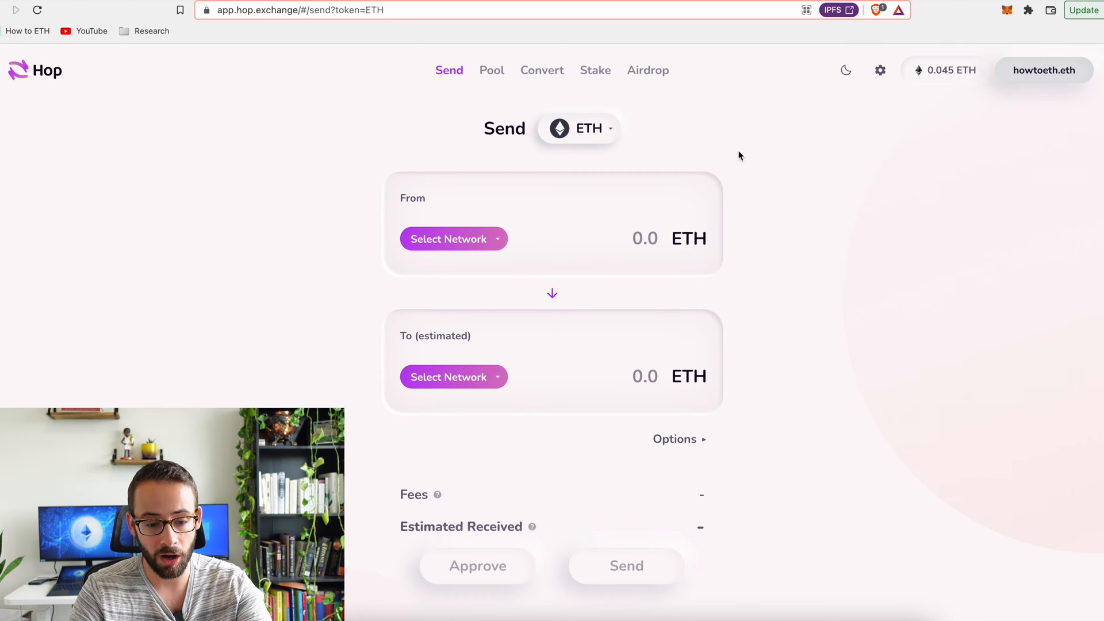
Step: Set Mainnet as source, Polygon as destination, and enter 0.01 ETH to send
left_click(448, 240)
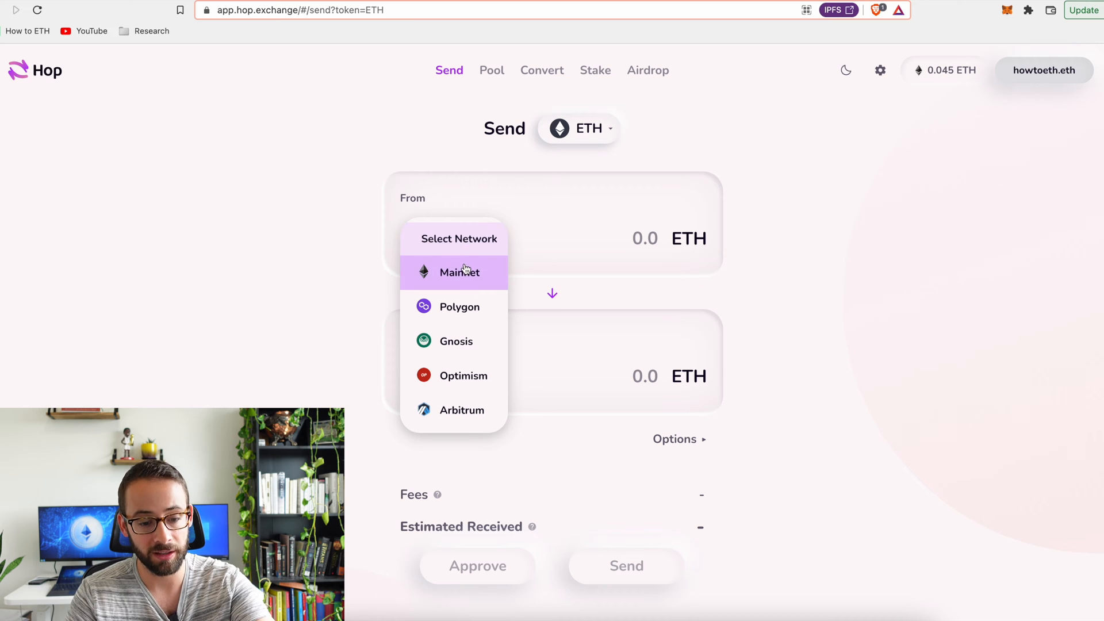
left_click(459, 273)
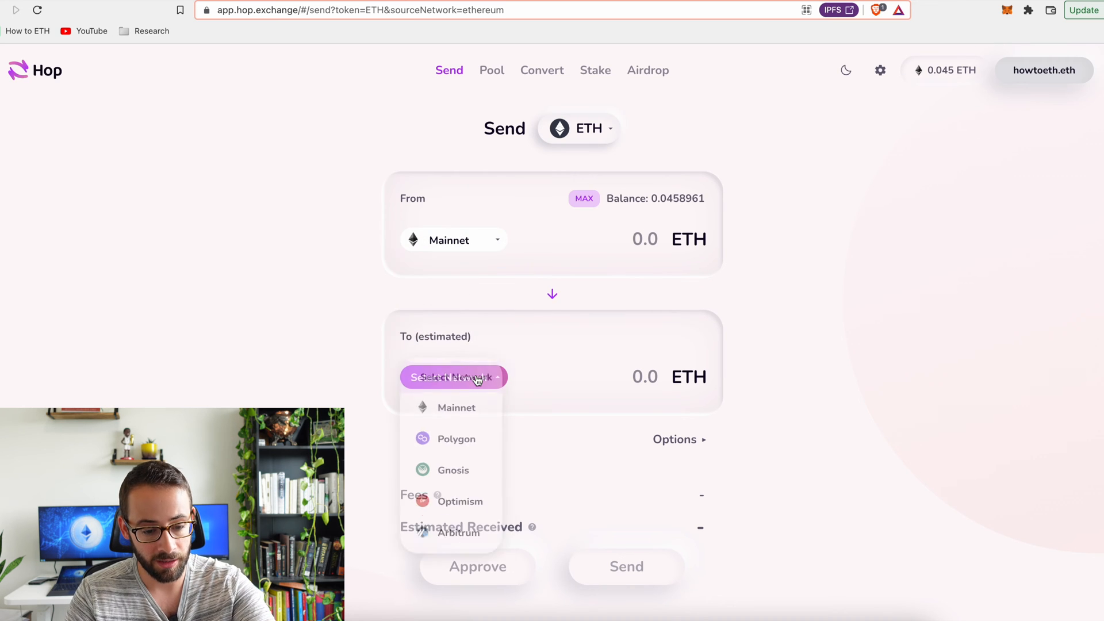
left_click(455, 438)
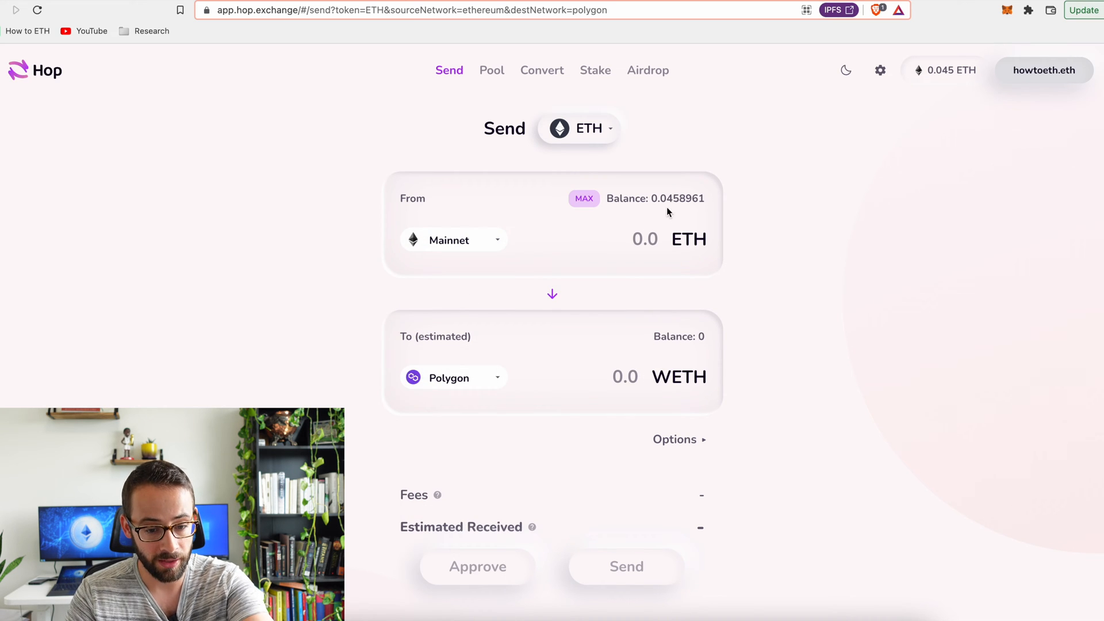
left_click(644, 239)
type("0.01")
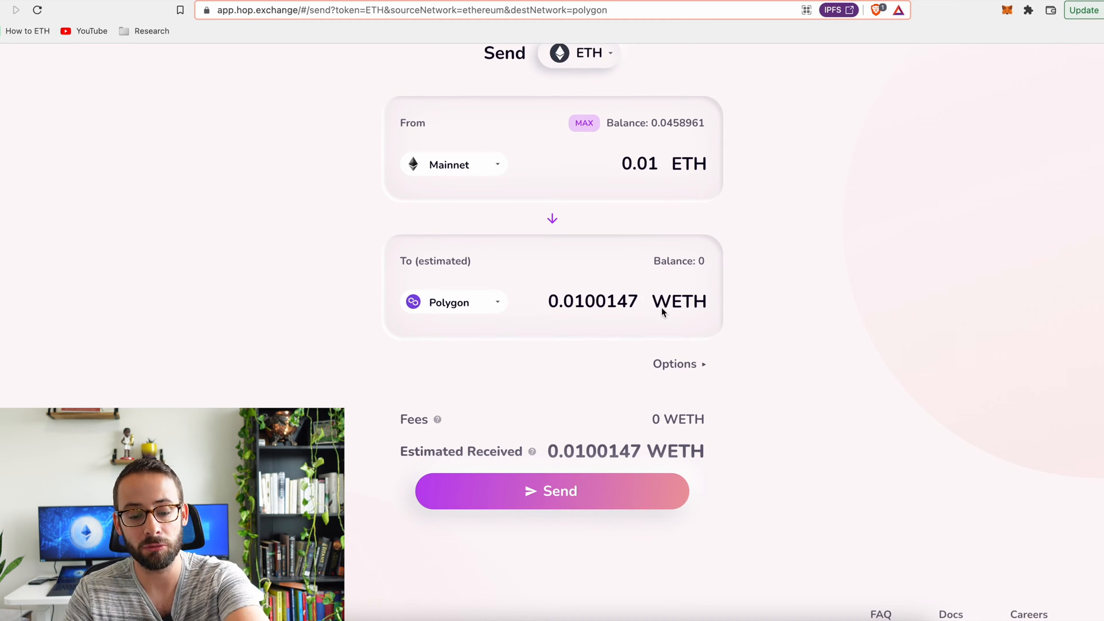
mouse_move(731, 308)
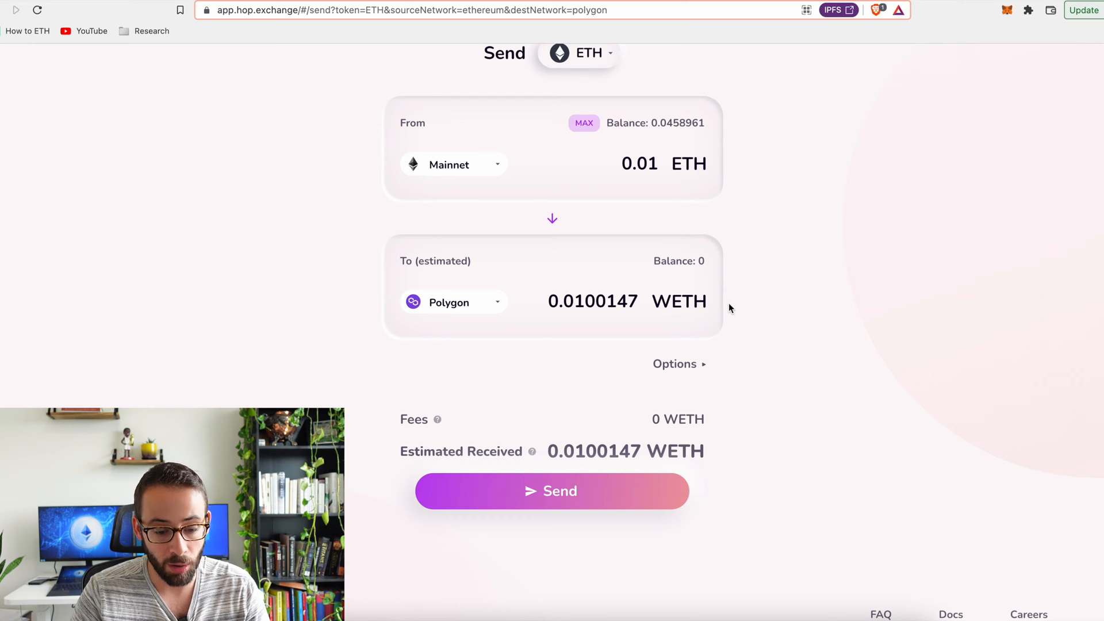
Step: Send the 0.01 ETH Mainnet-to-Polygon transfer and confirm it in the modal
left_click(552, 491)
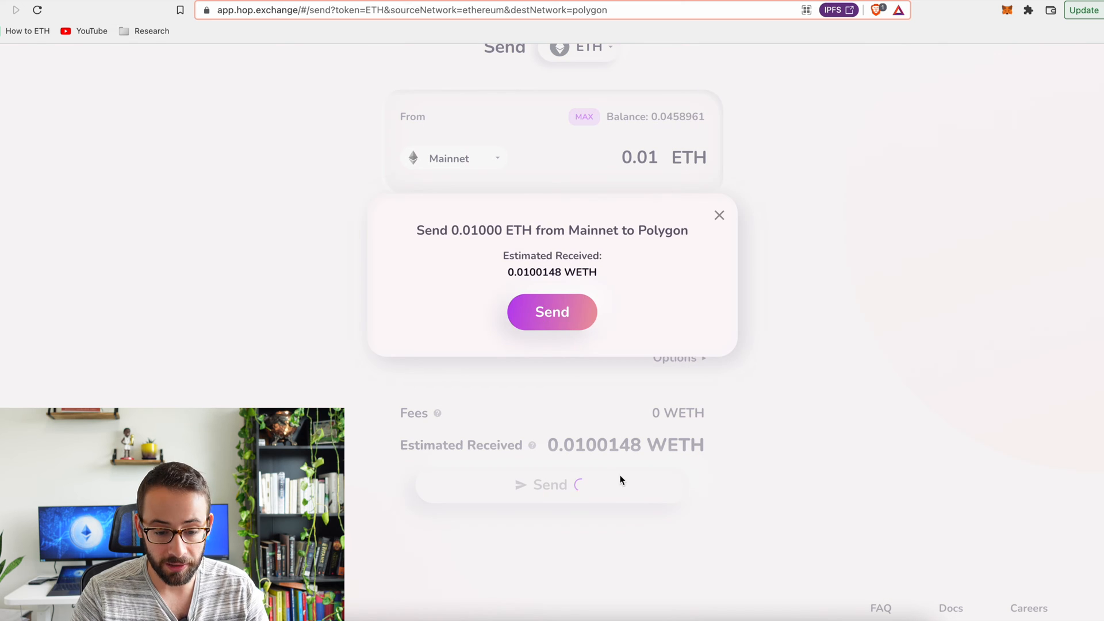
left_click(552, 312)
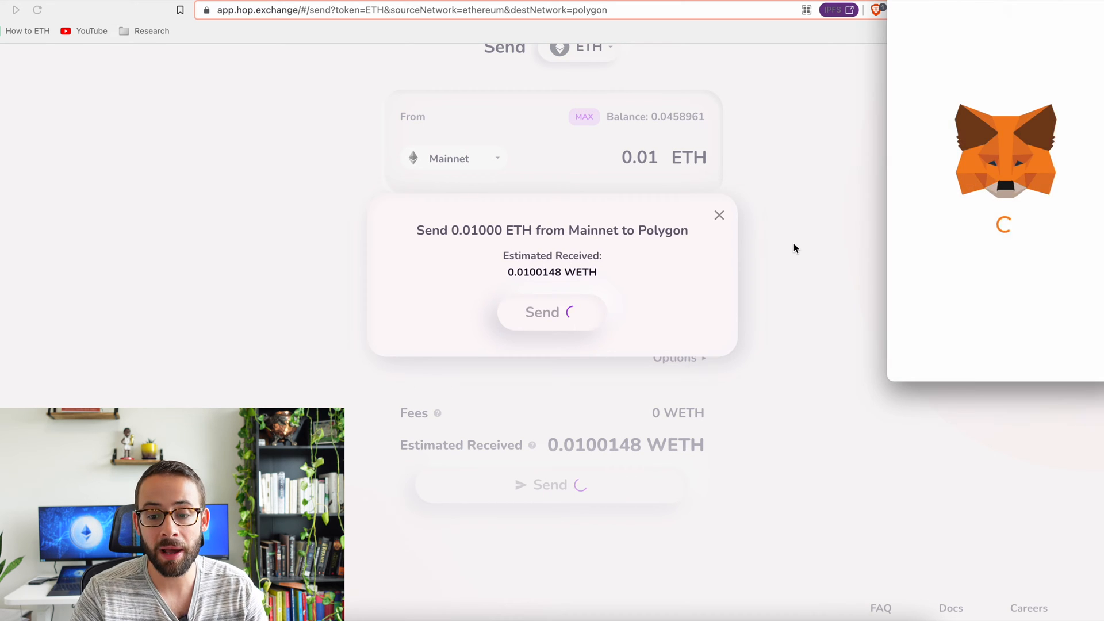
left_click(548, 312)
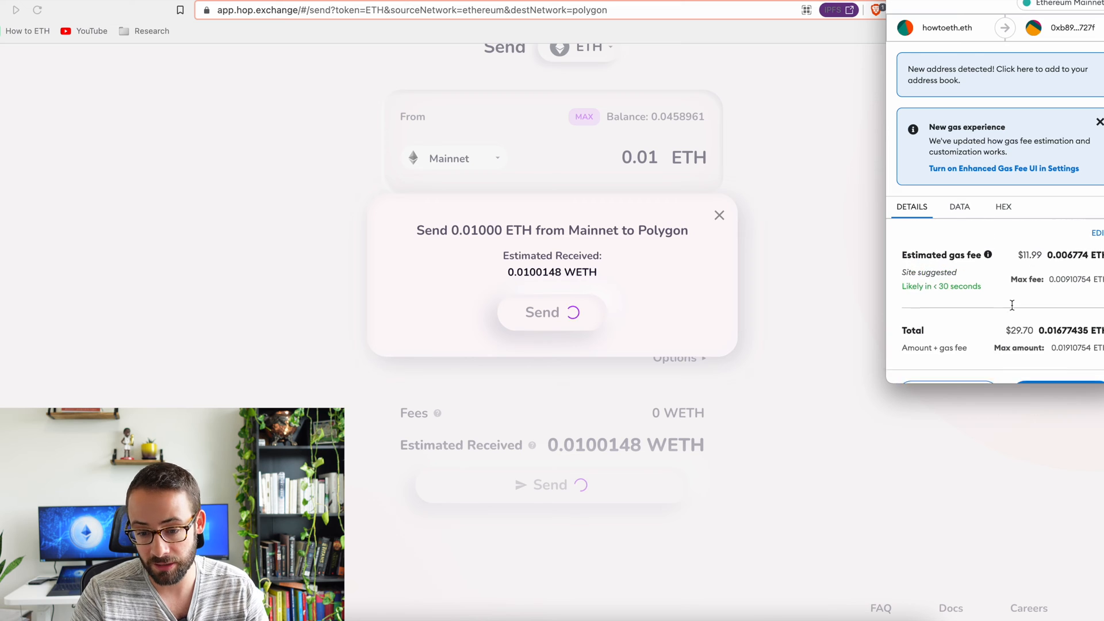
scroll("down", 3)
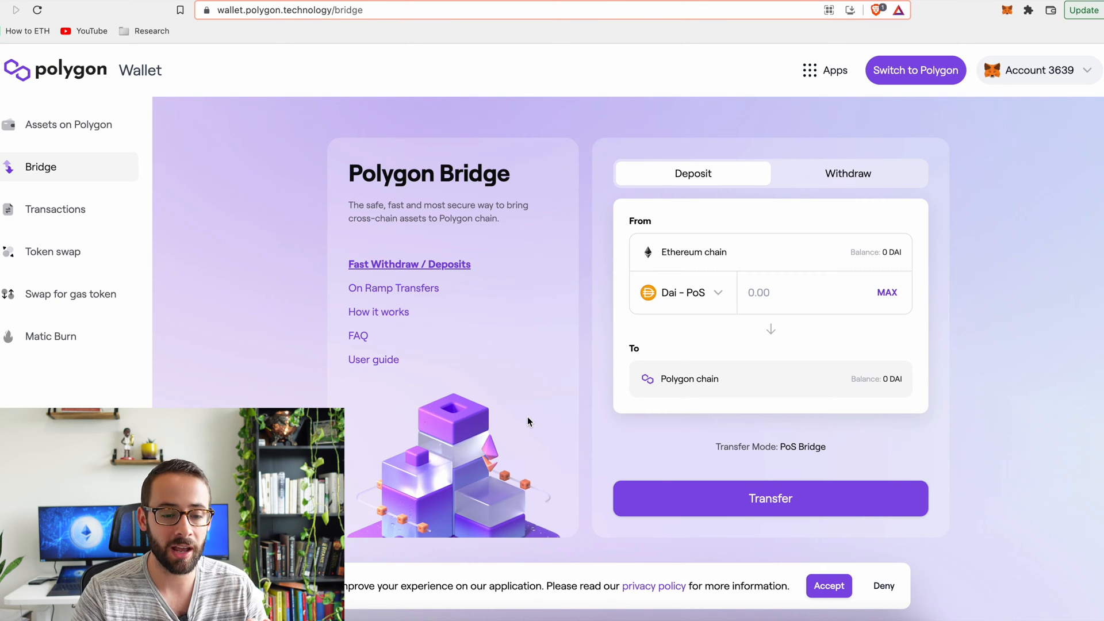
mouse_move(330, 123)
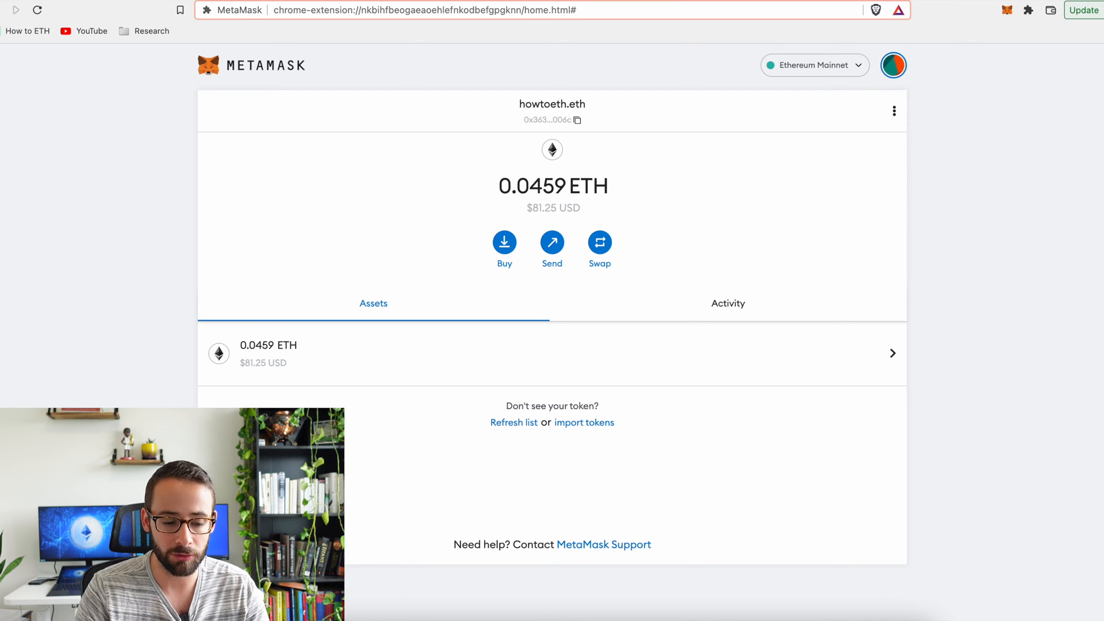
Step: Switch the wallet to Matic Mainnet and copy the account address to the clipboard
left_click(814, 64)
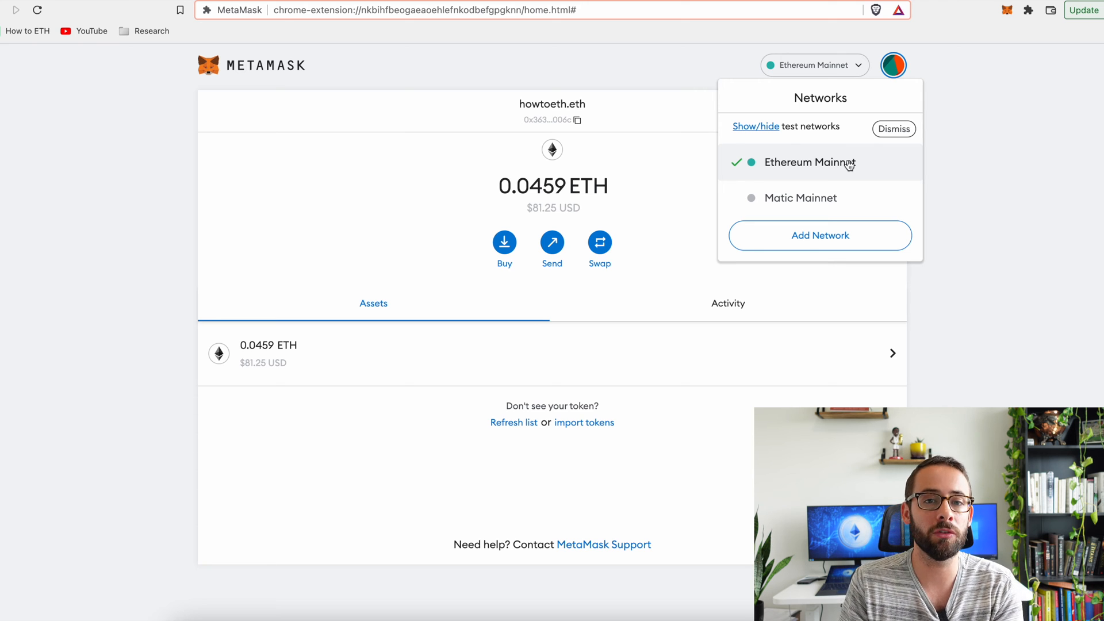
mouse_move(801, 198)
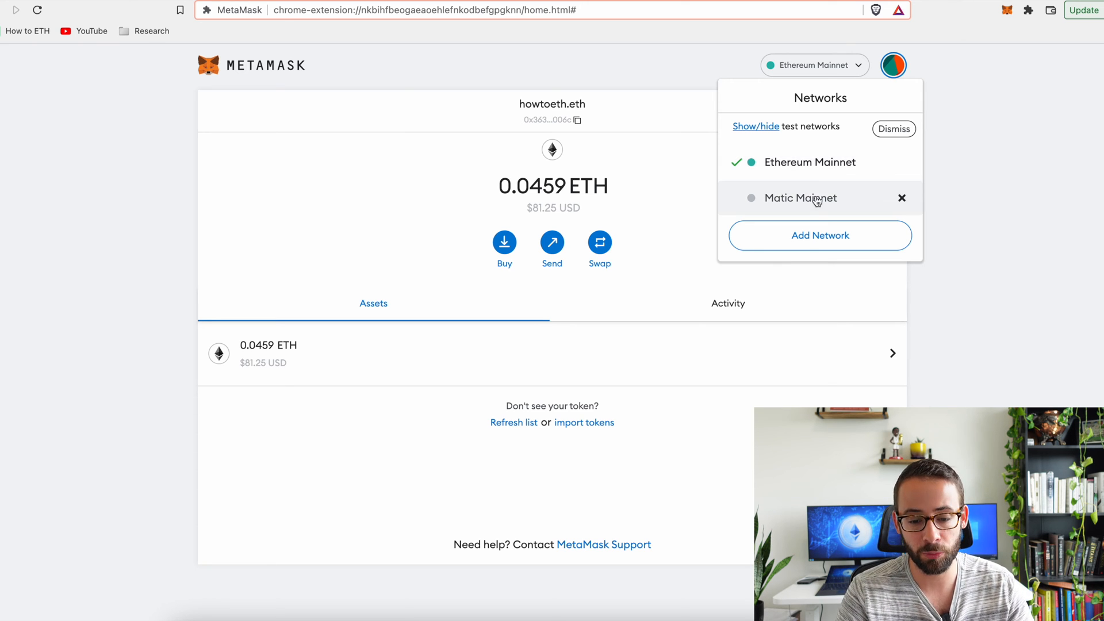
left_click(801, 198)
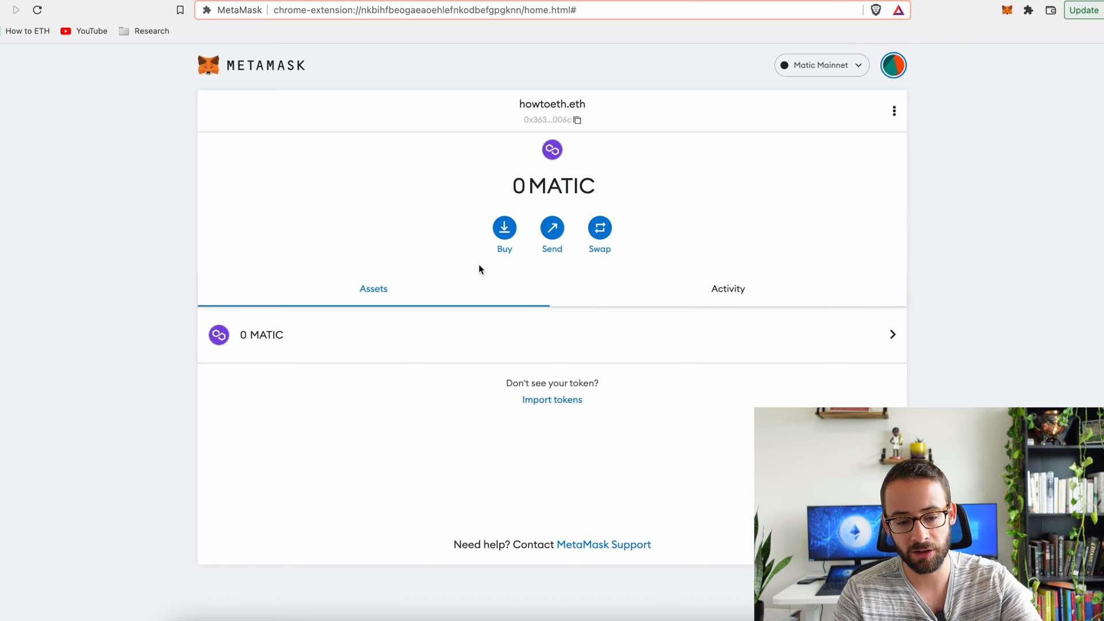
mouse_move(584, 172)
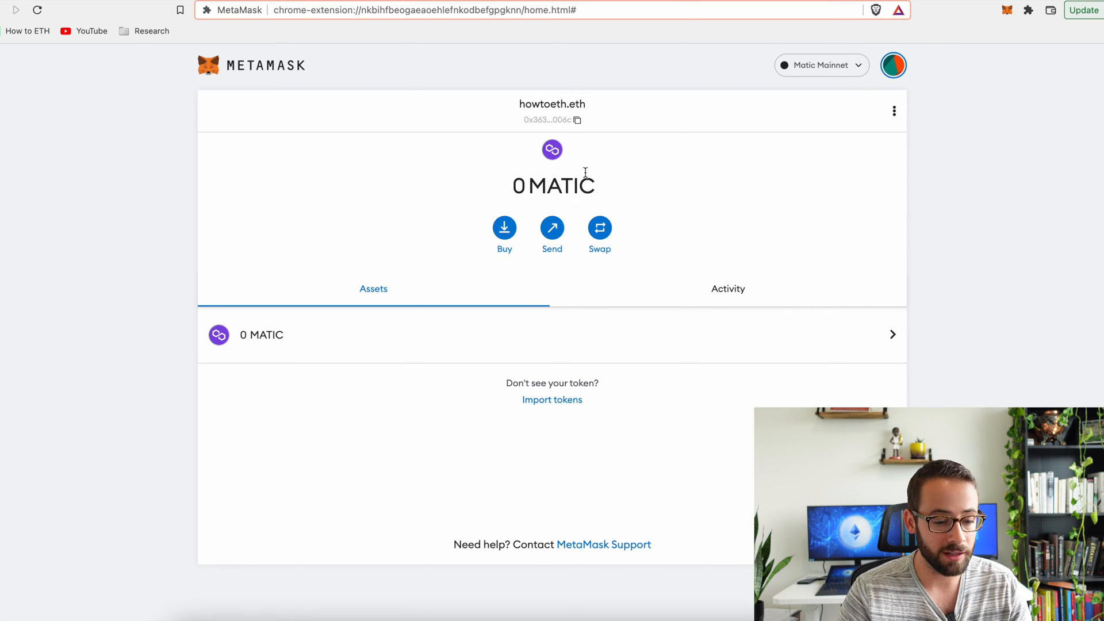
mouse_move(552, 120)
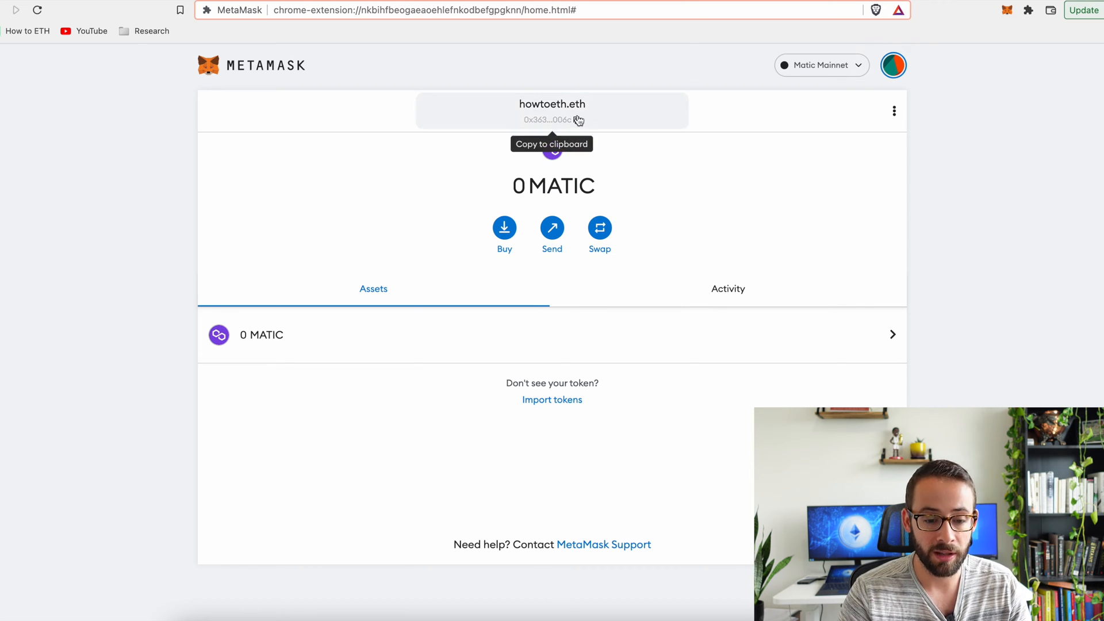
left_click(551, 119)
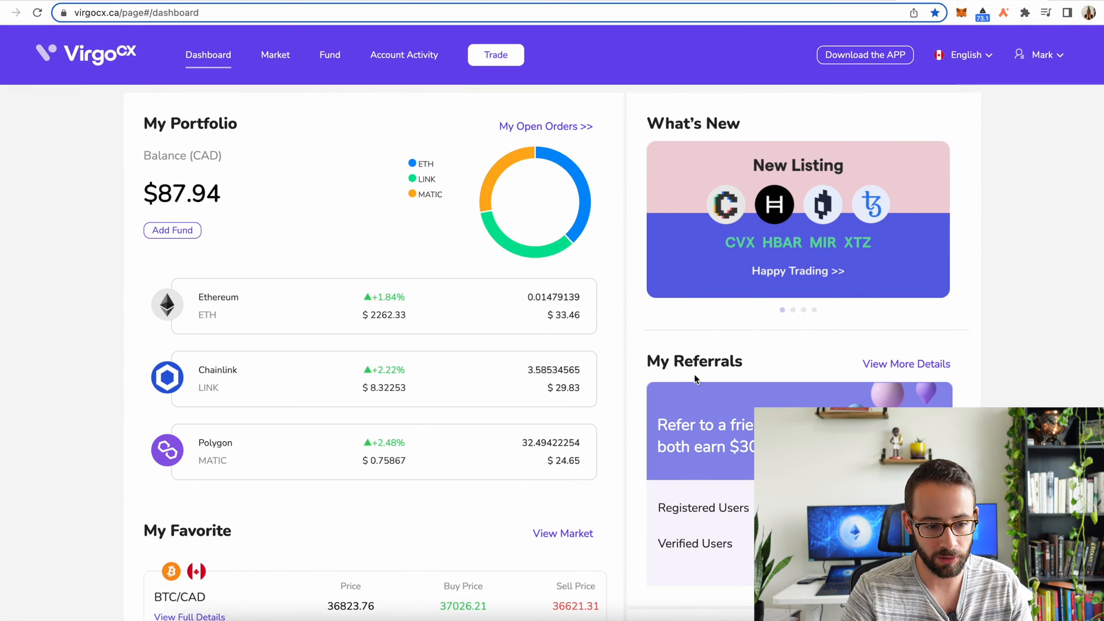
mouse_move(539, 332)
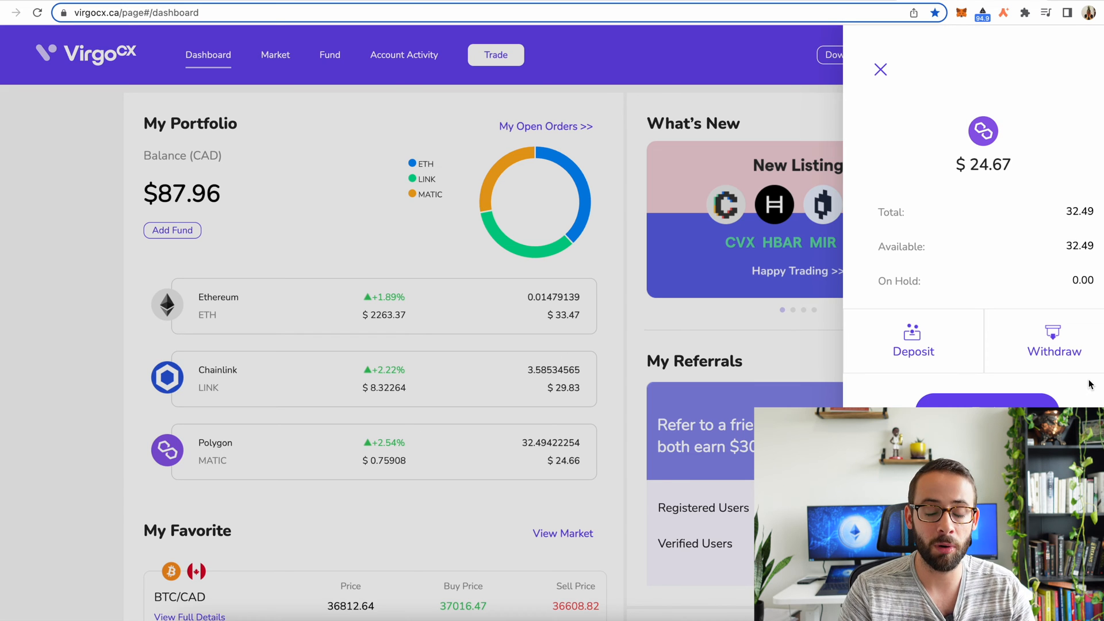
Step: Start a withdrawal from the Polygon MATIC holding panel on the dashboard
left_click(1053, 342)
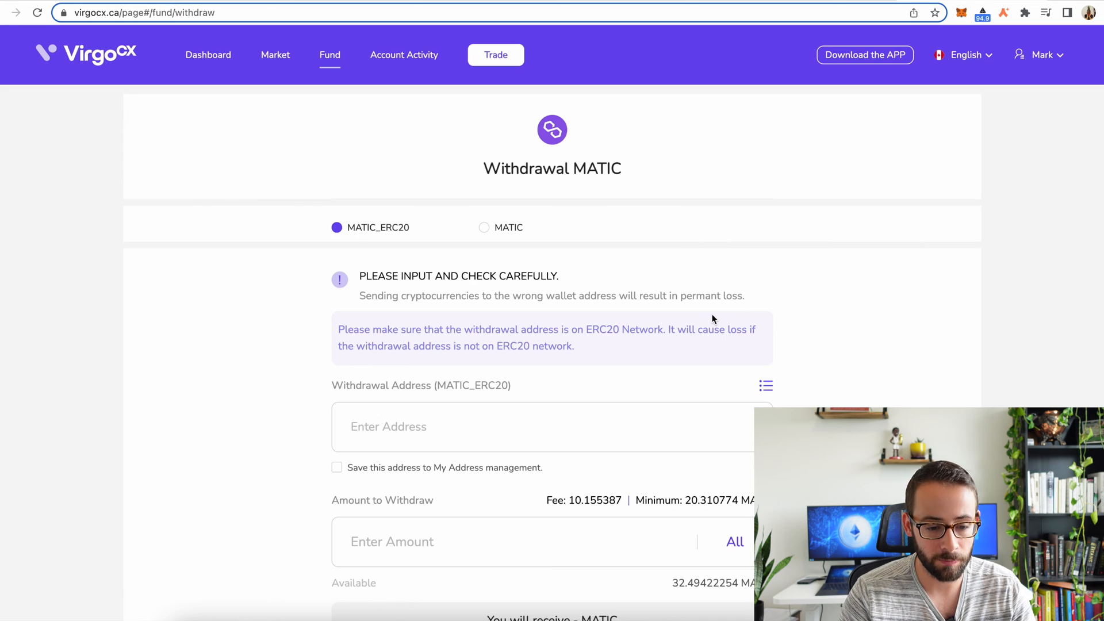
mouse_move(400, 210)
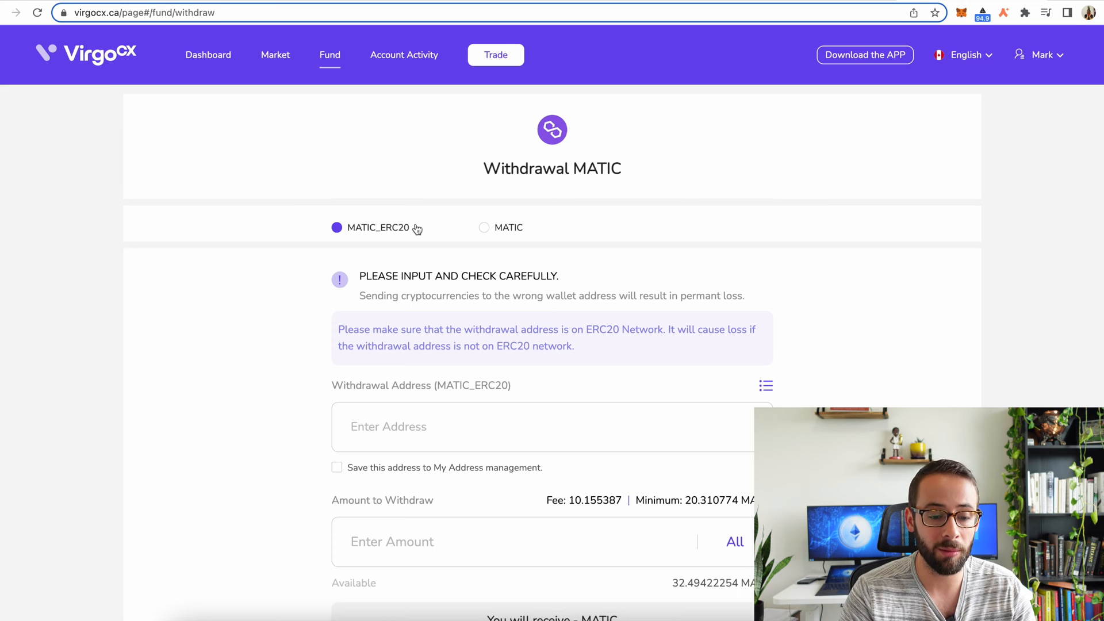
mouse_move(407, 239)
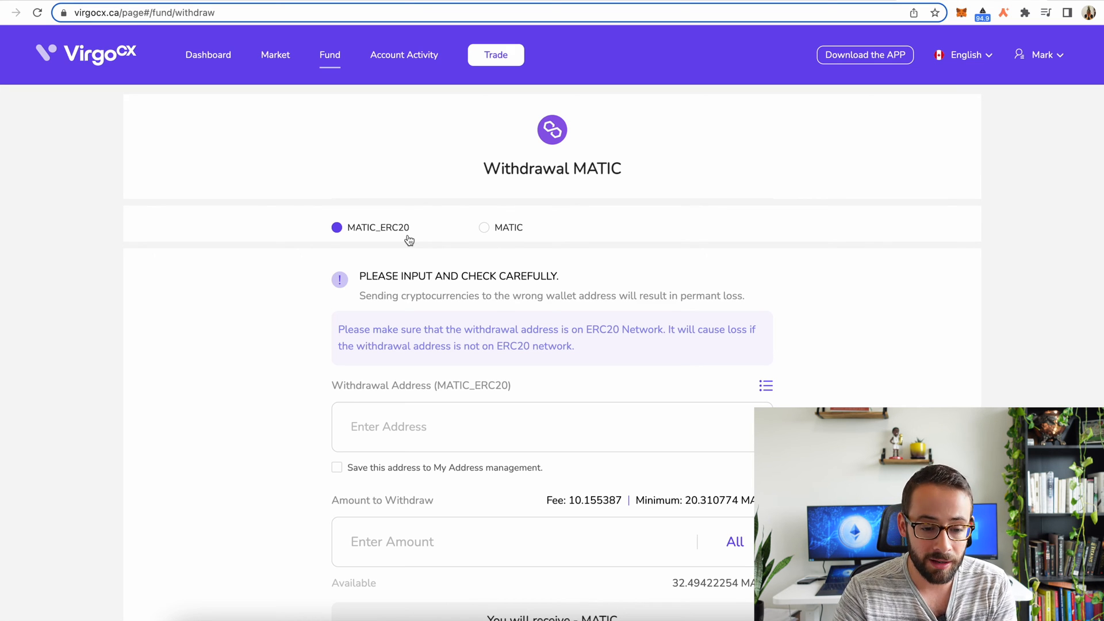
Step: Choose the Polygon (MATIC) network instead of ERC20 and confirm the 32.49422254 MATIC withdrawal
left_click(484, 227)
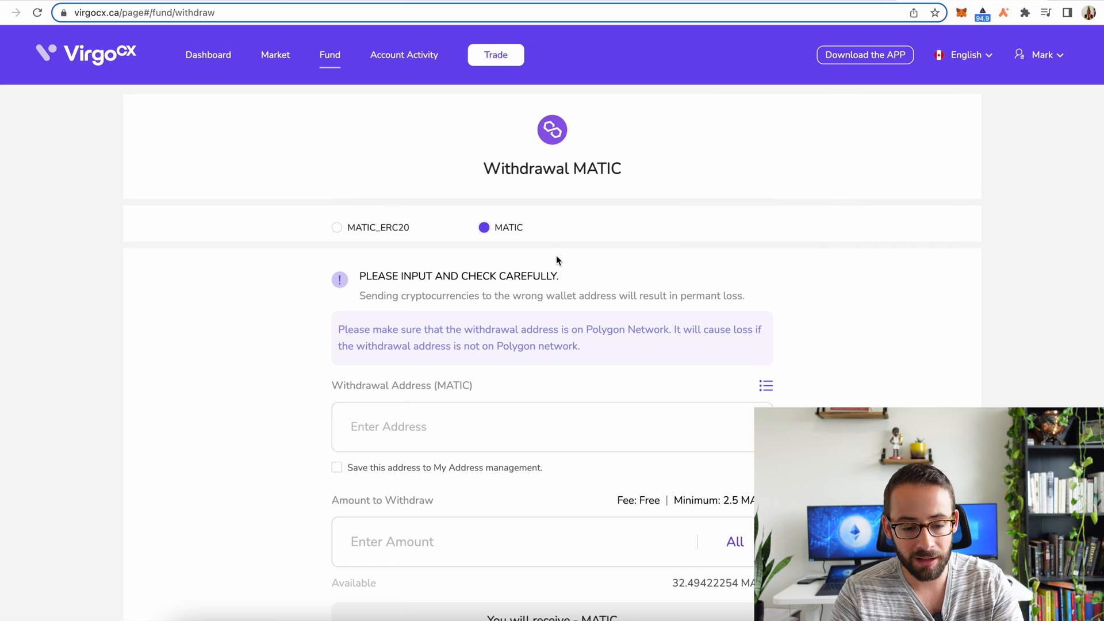
scroll("down", 3)
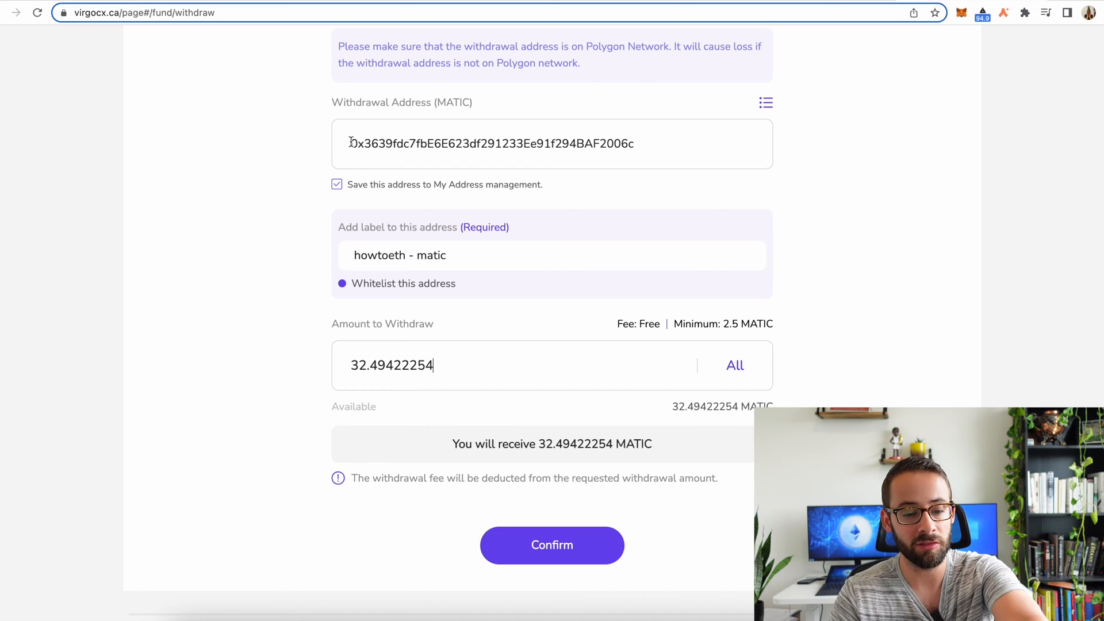
mouse_move(498, 158)
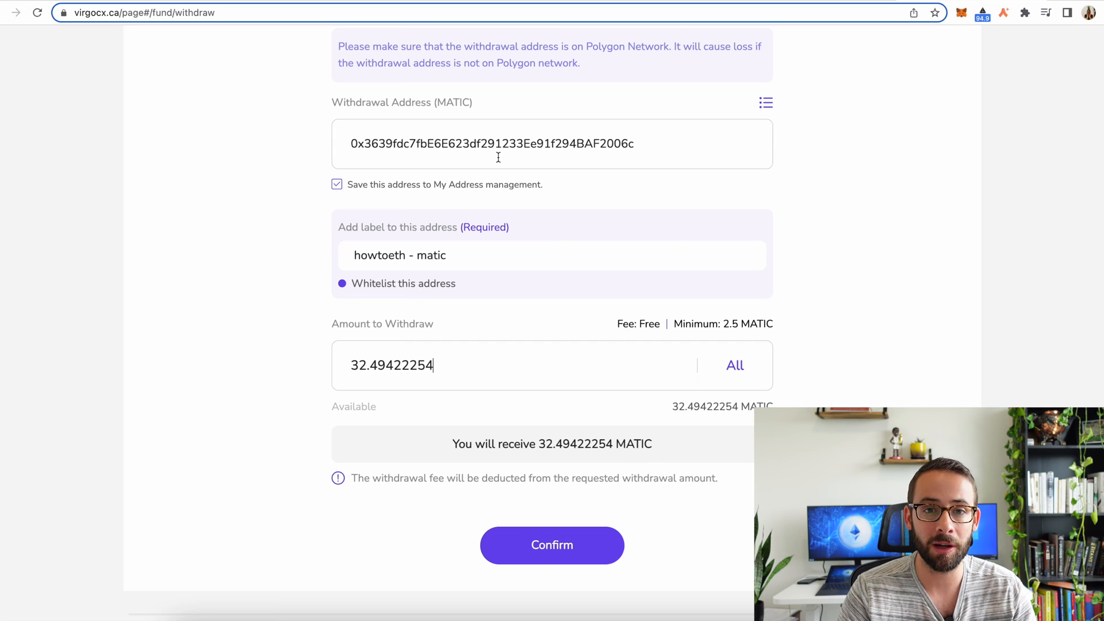
scroll("up", 3)
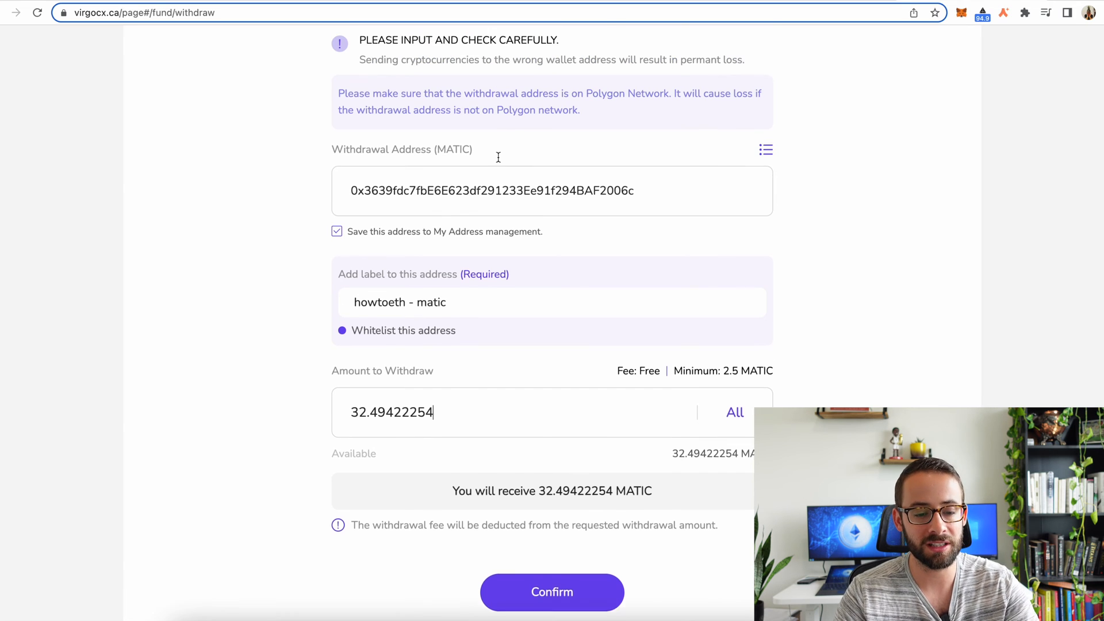
scroll("up", 3)
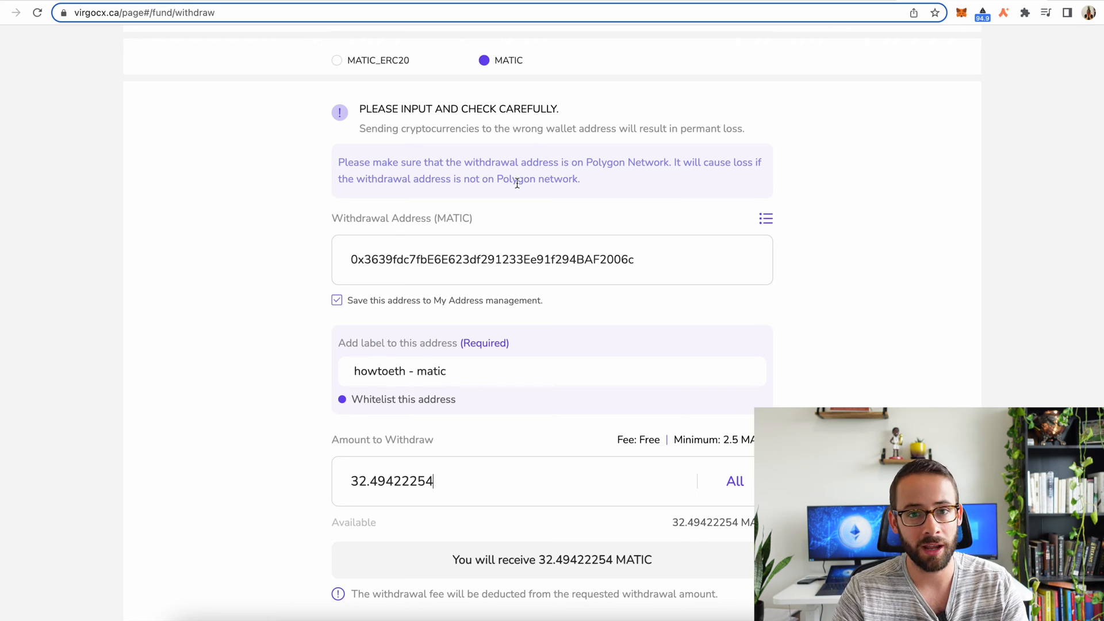
scroll("down", 3)
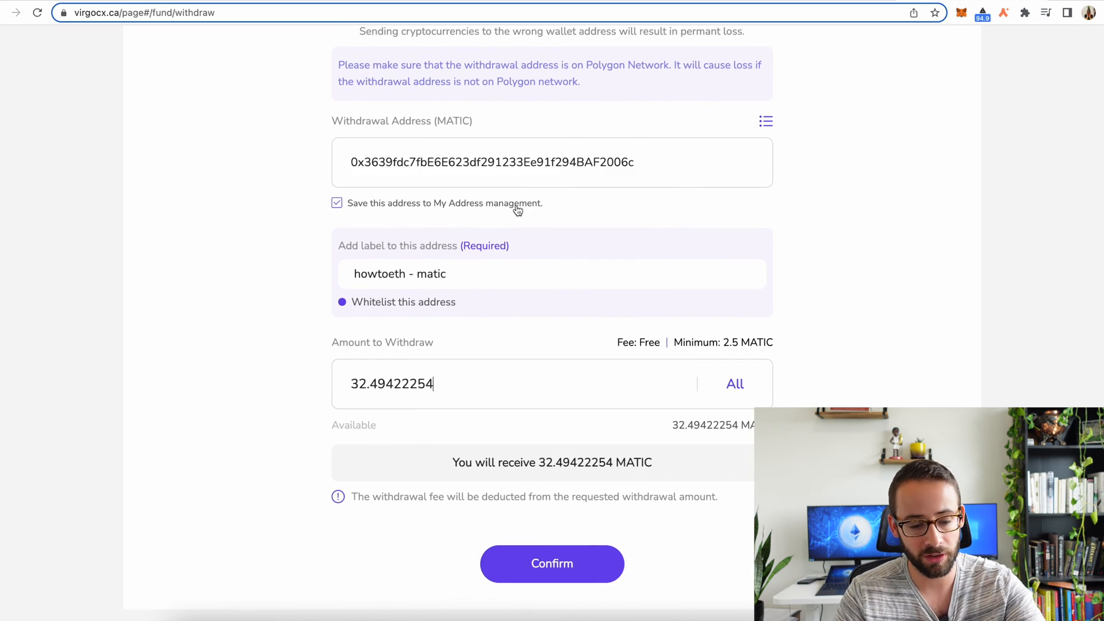
left_click(551, 563)
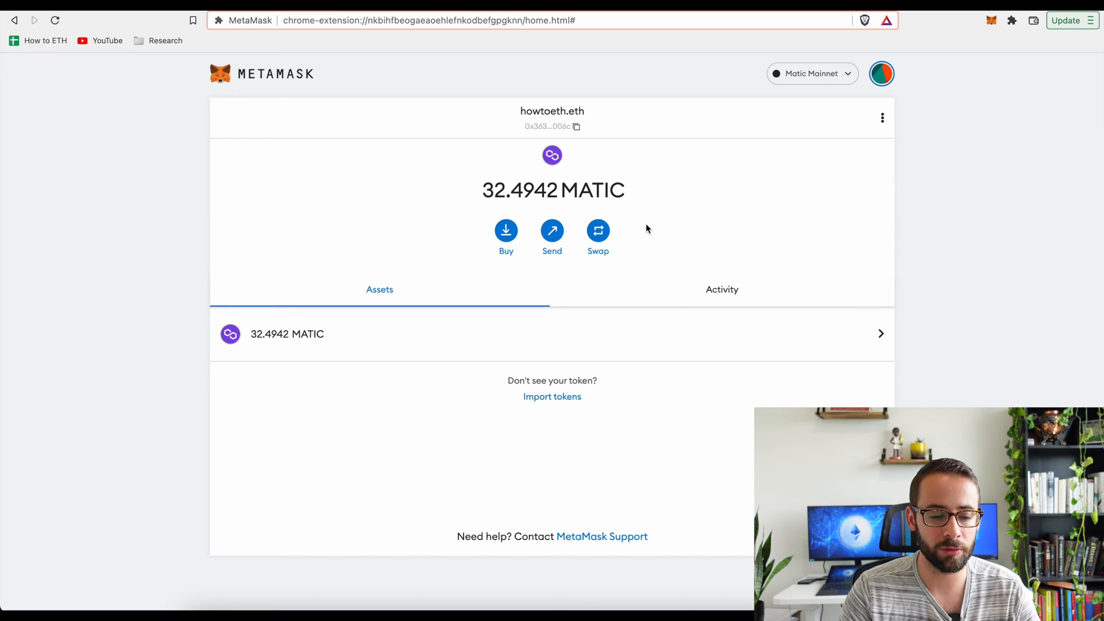
mouse_move(577, 126)
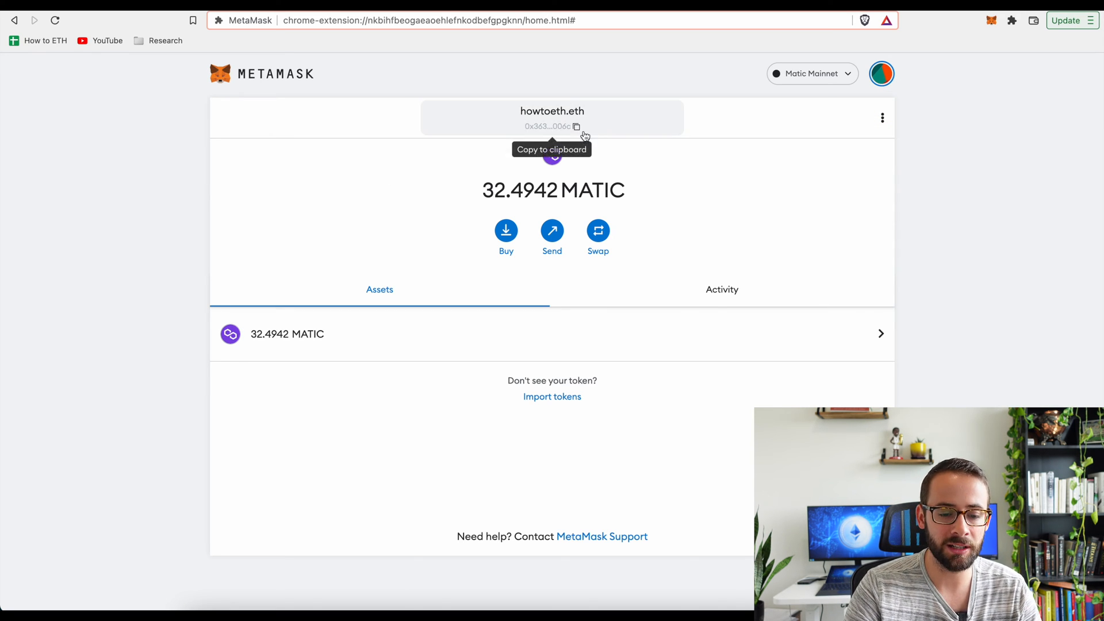
mouse_move(831, 77)
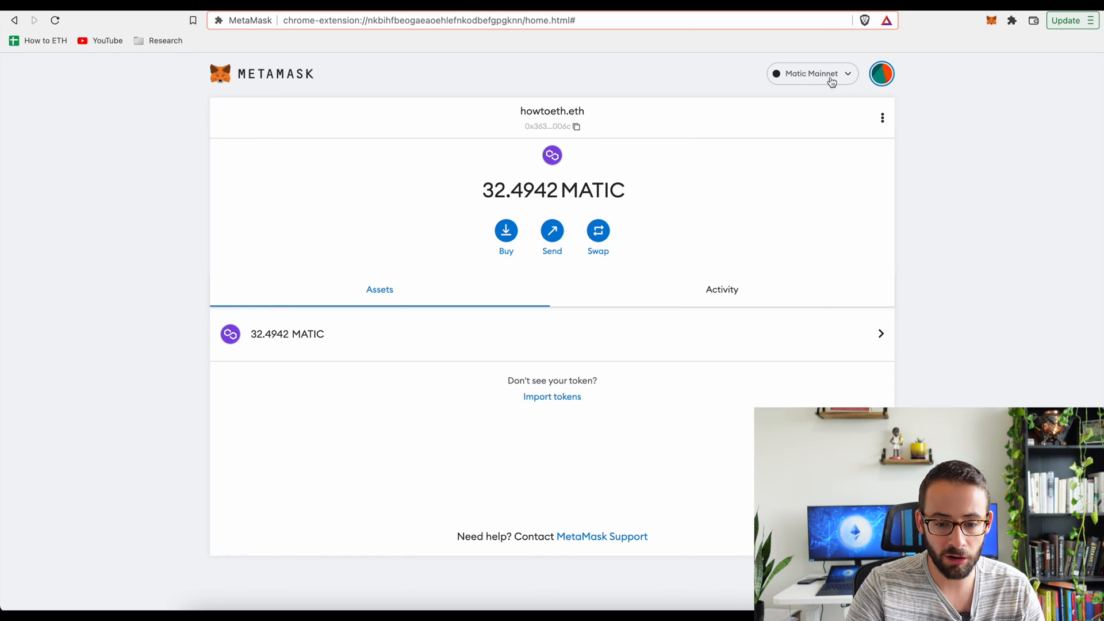
left_click(811, 73)
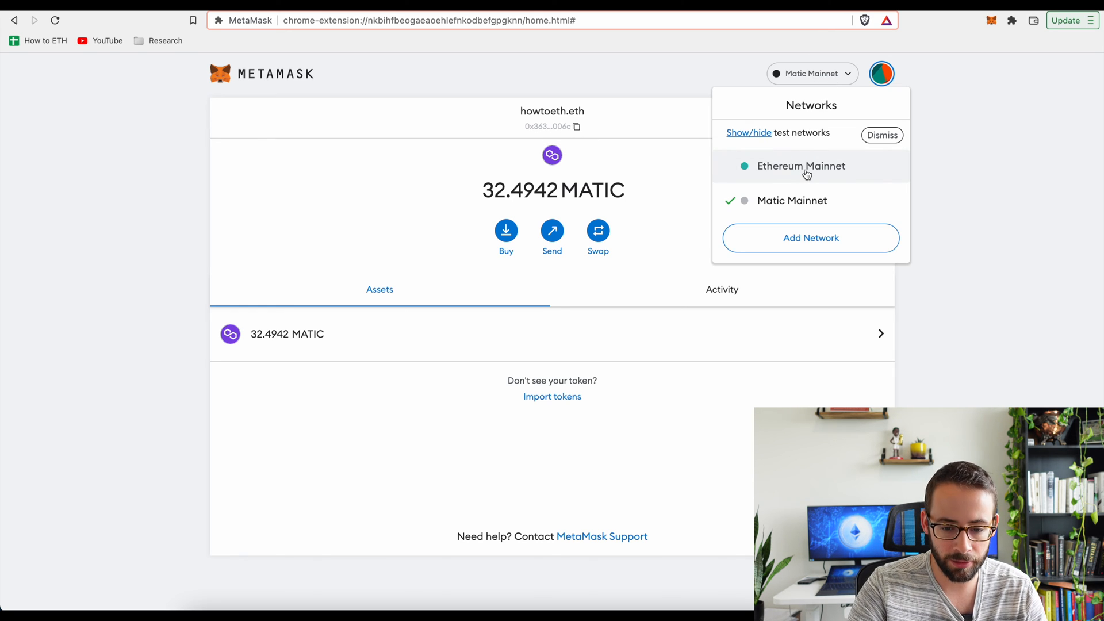
left_click(801, 166)
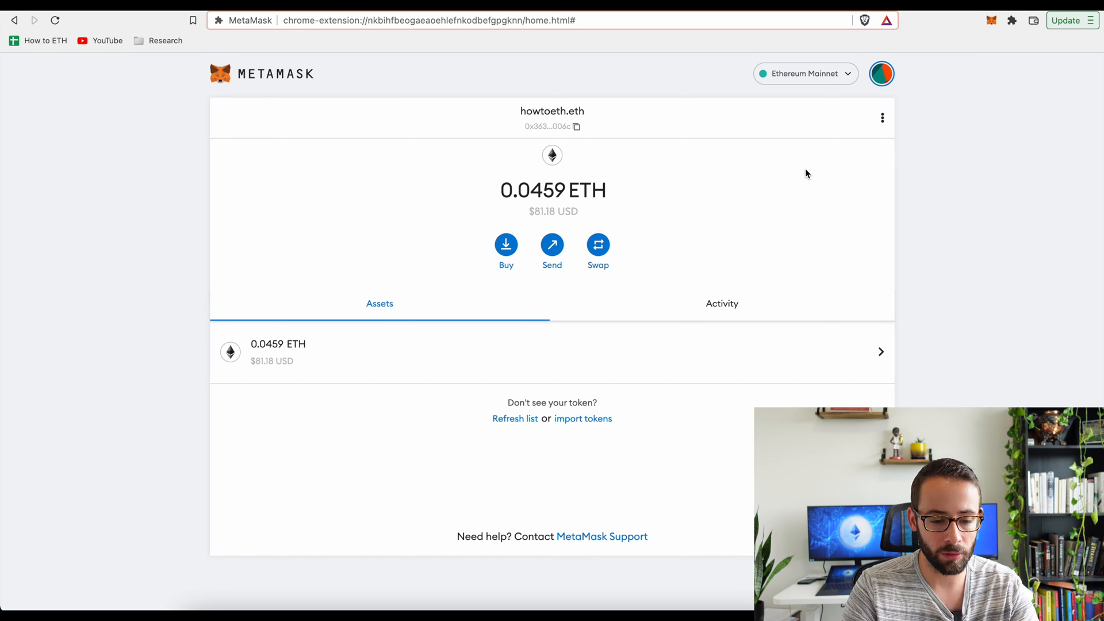
left_click(805, 74)
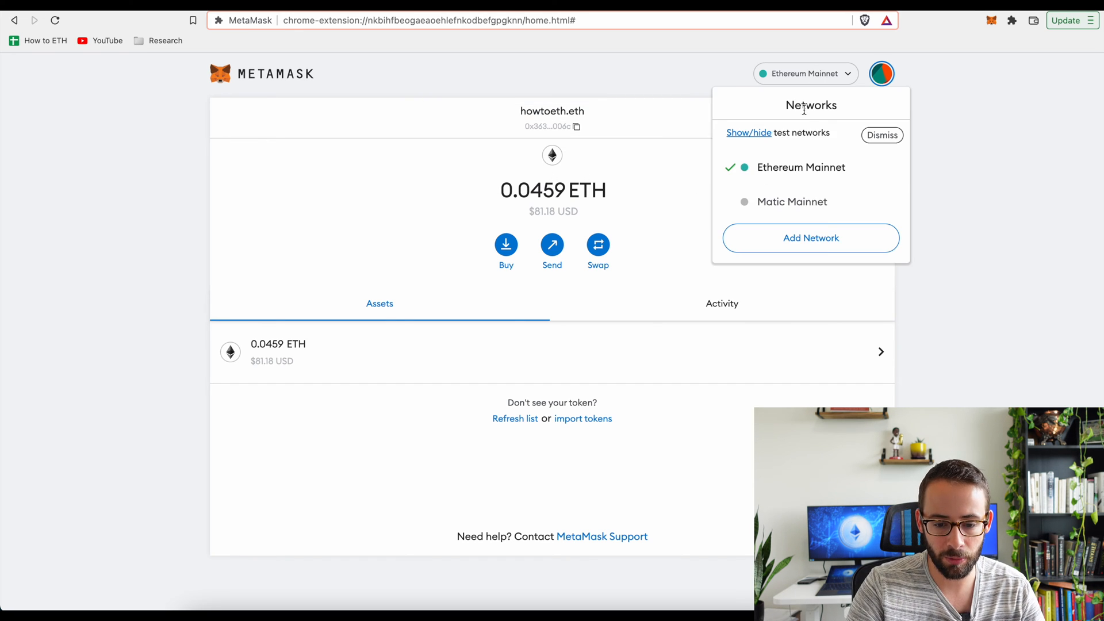
left_click(791, 201)
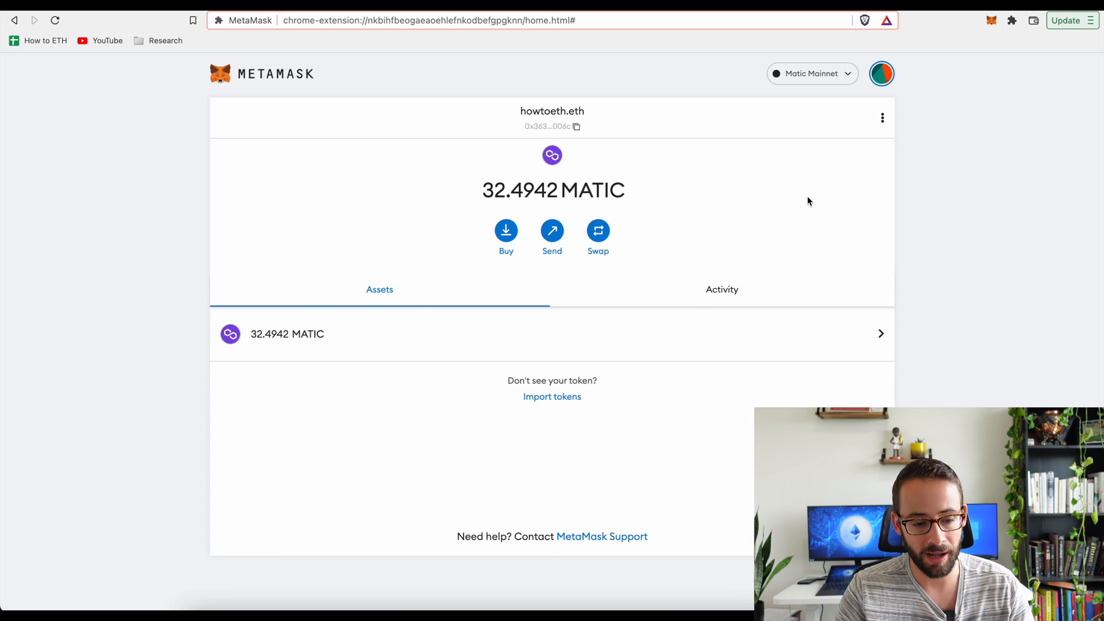
mouse_move(970, 387)
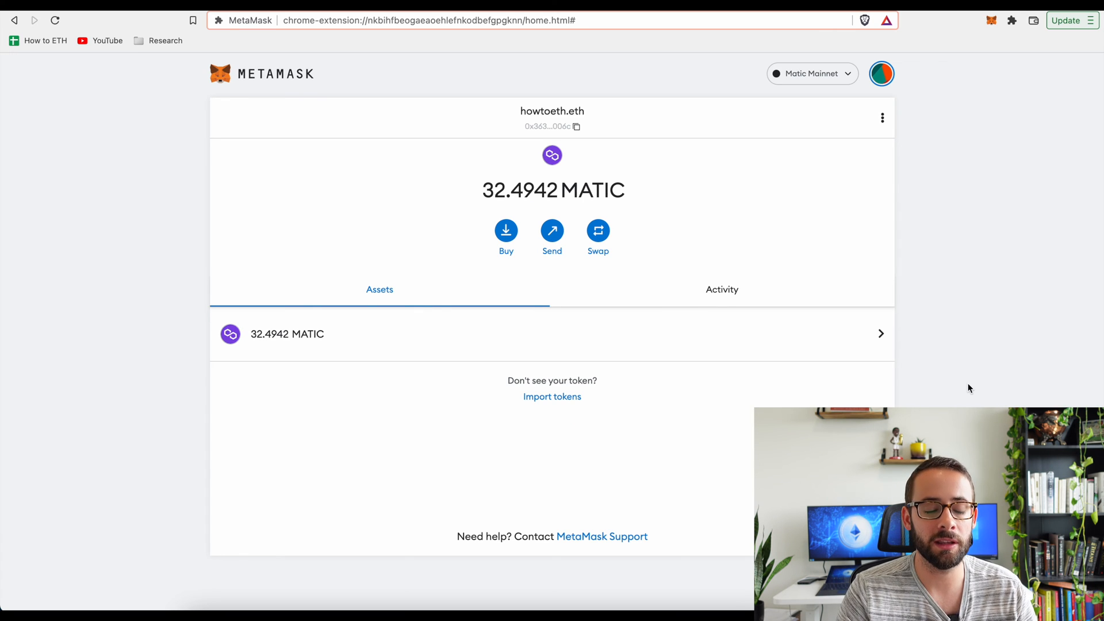
mouse_move(796, 373)
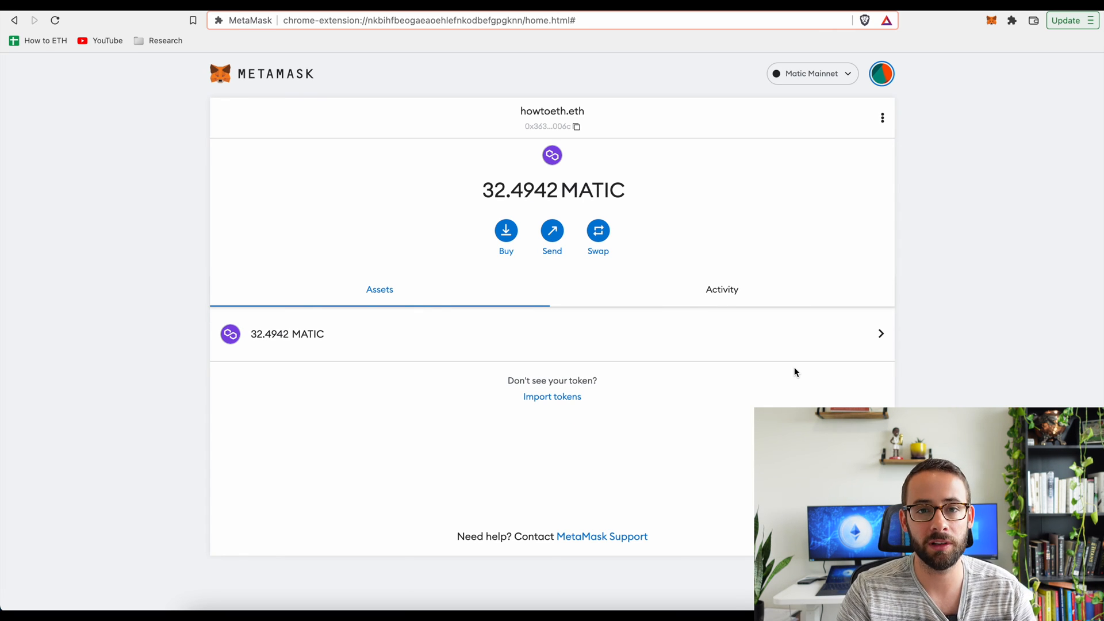
left_click(576, 127)
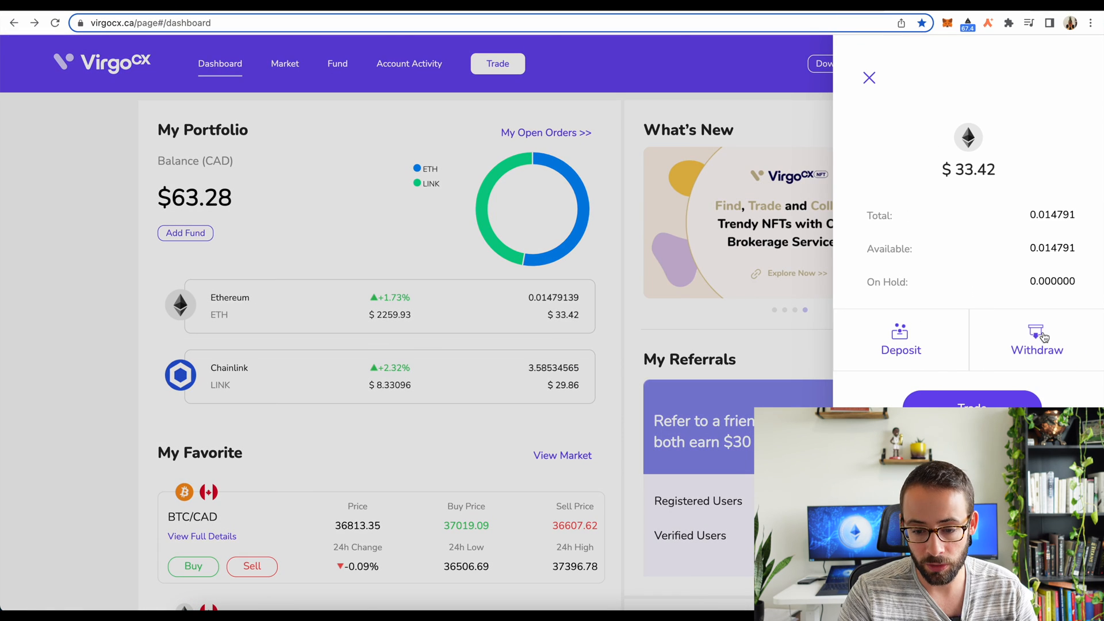
left_click(1036, 338)
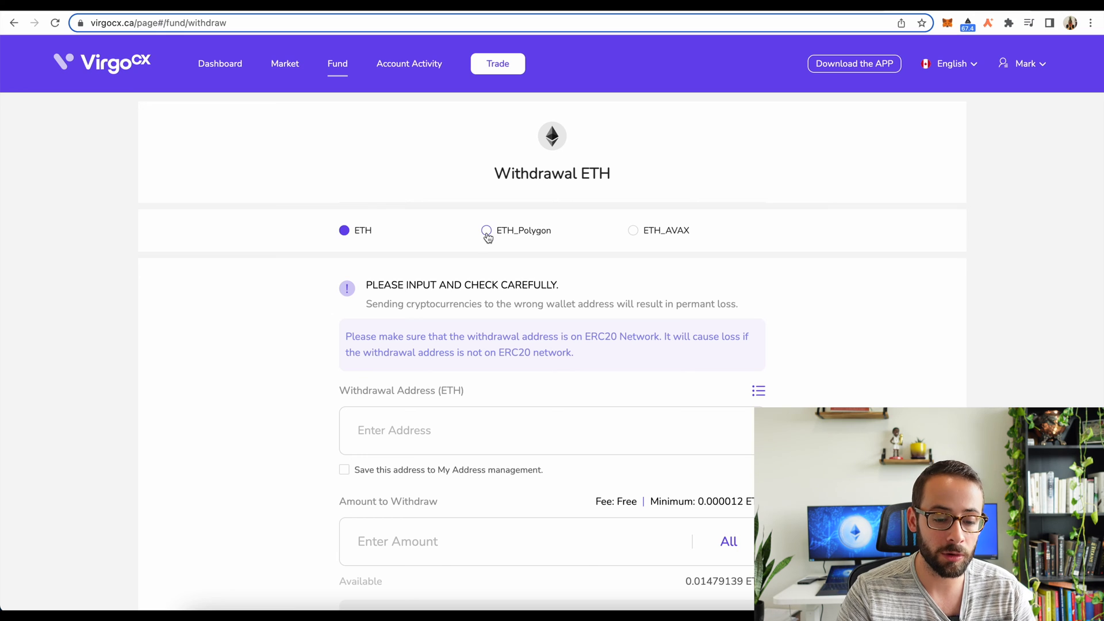
mouse_move(635, 231)
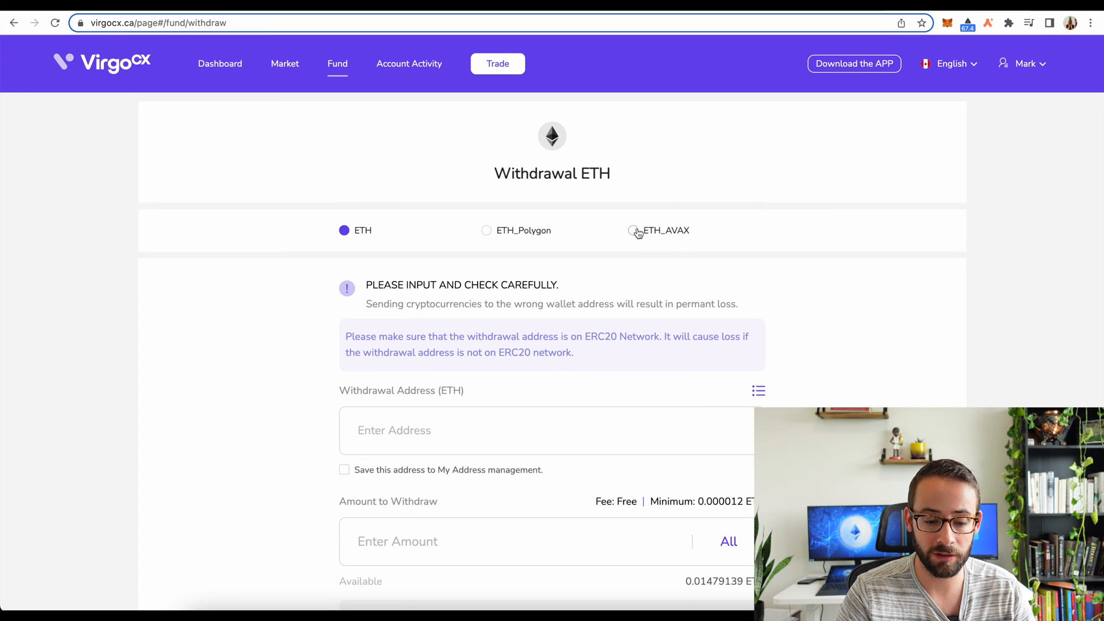
left_click(485, 230)
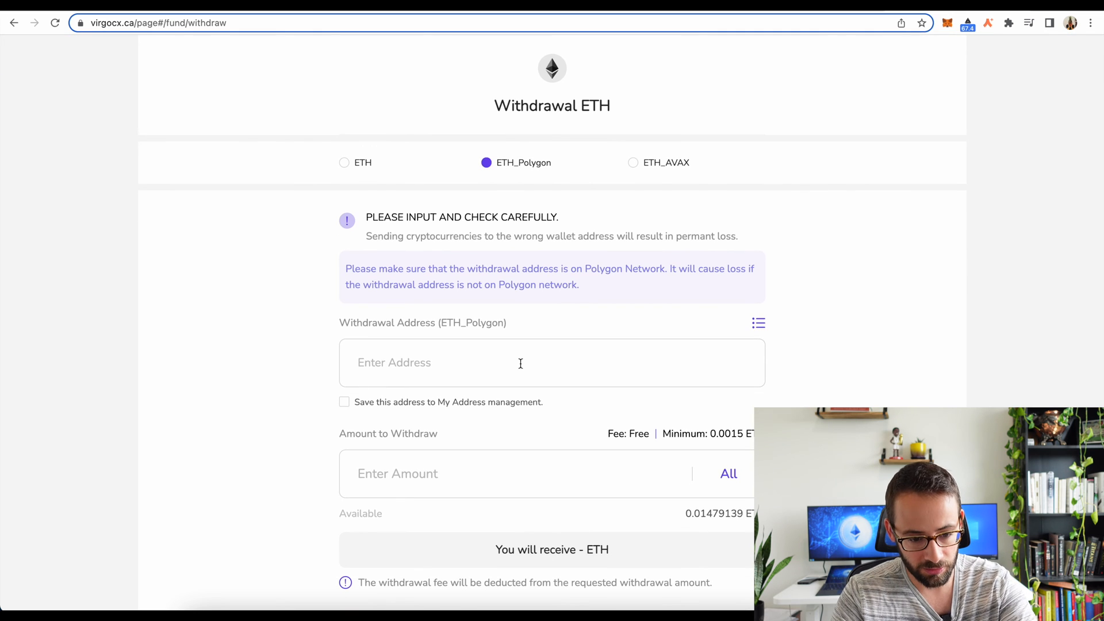
type("0x3639fdc7fbE6E623df291233Ee91f294BAF2006c")
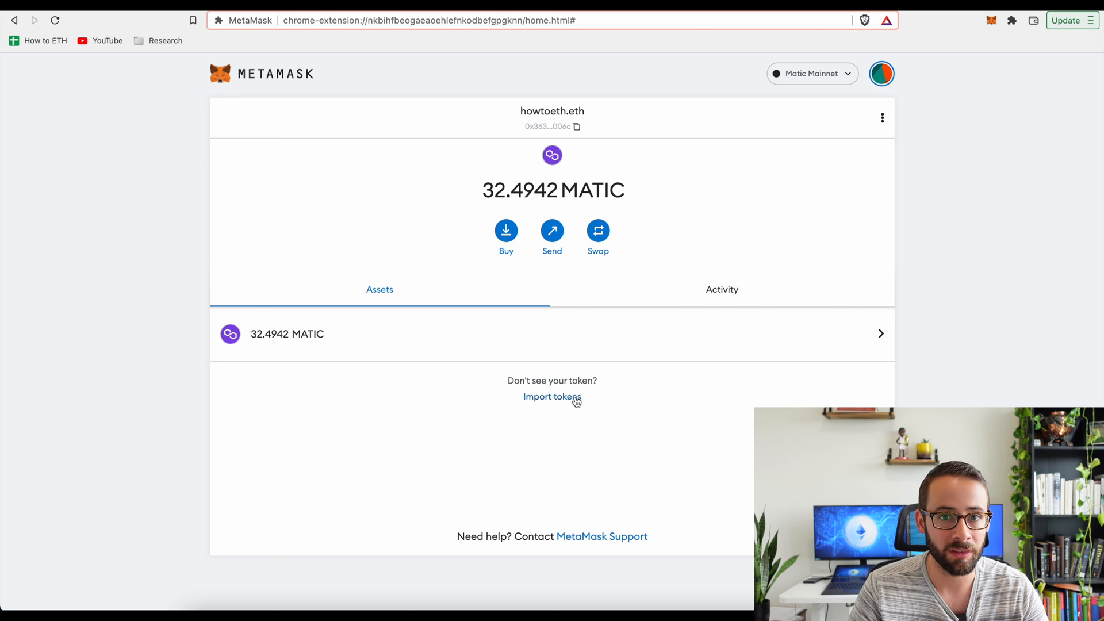
mouse_move(569, 405)
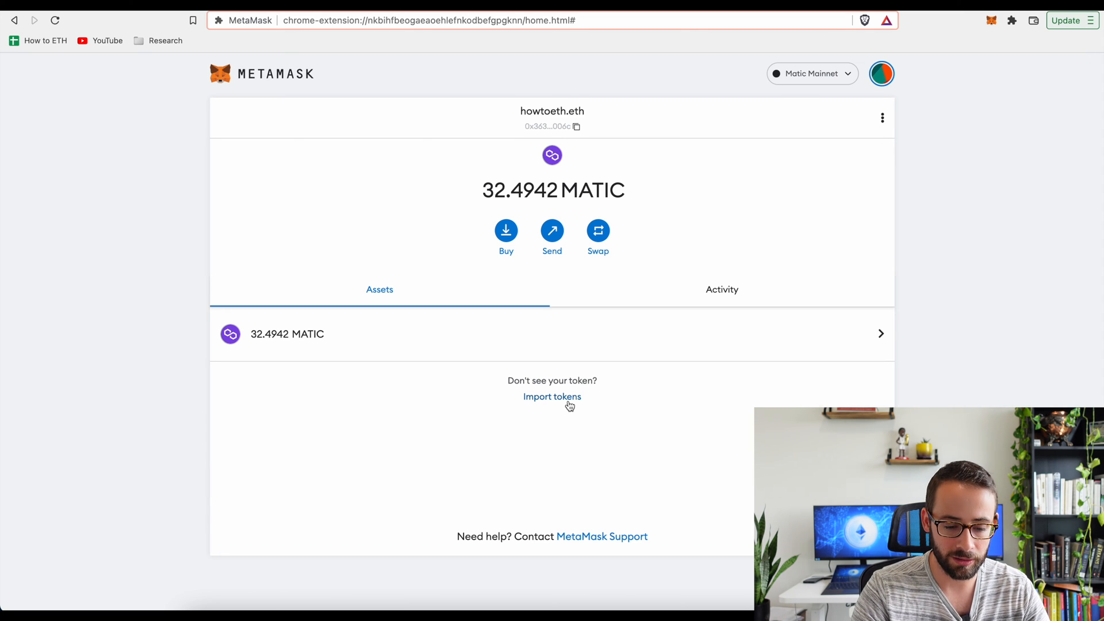
mouse_move(540, 404)
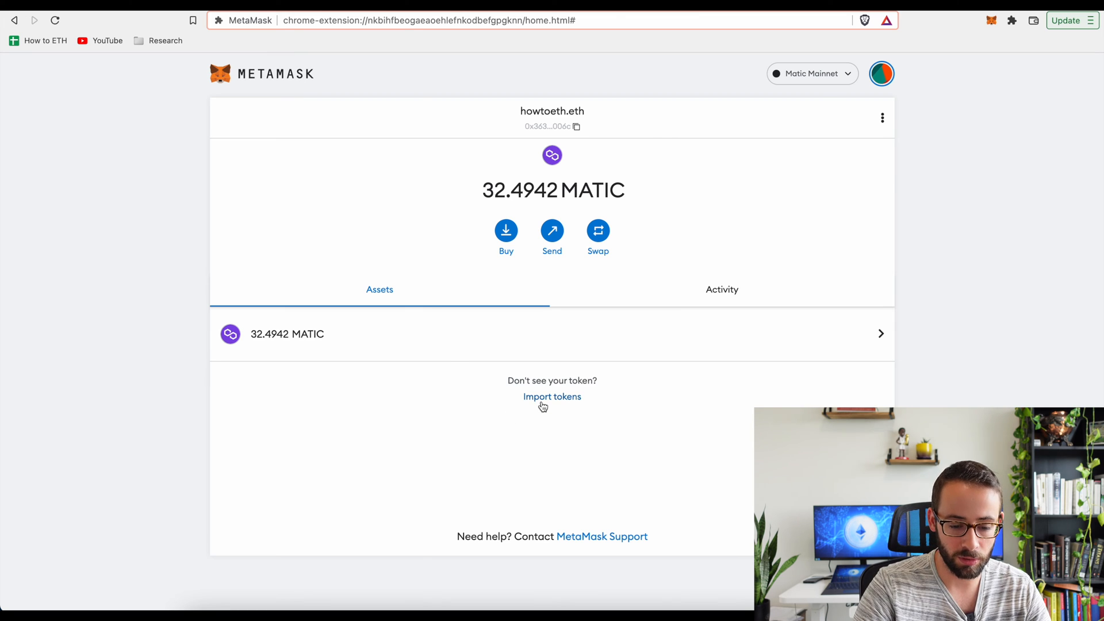
Step: Bring up MetaMask's Import Tokens form, then go to the Polygonscan explorer tab
left_click(552, 397)
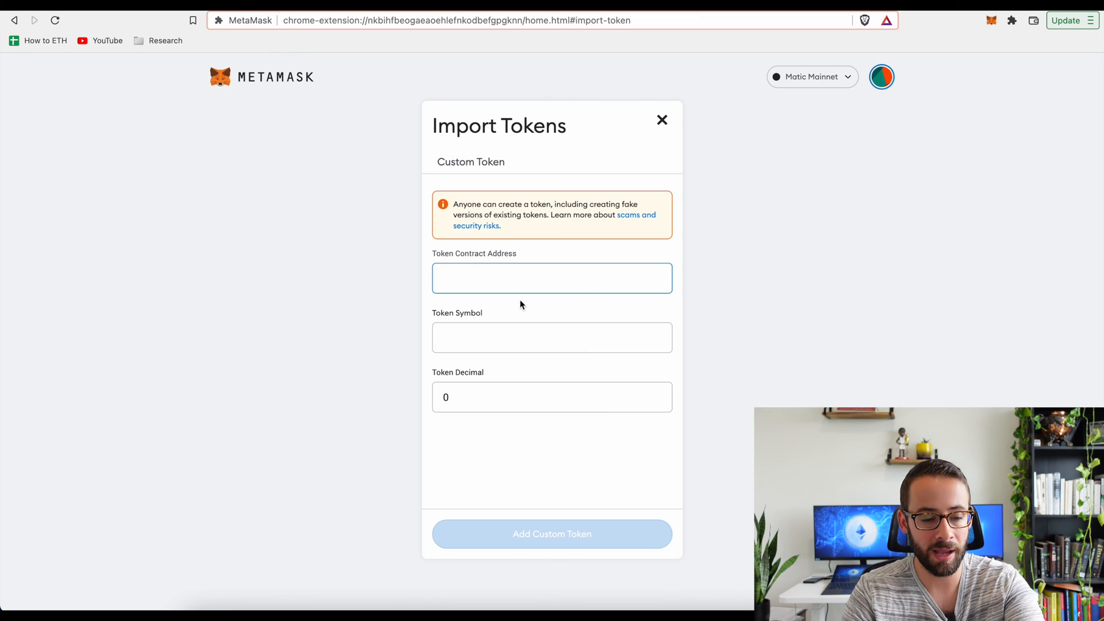
mouse_move(476, 306)
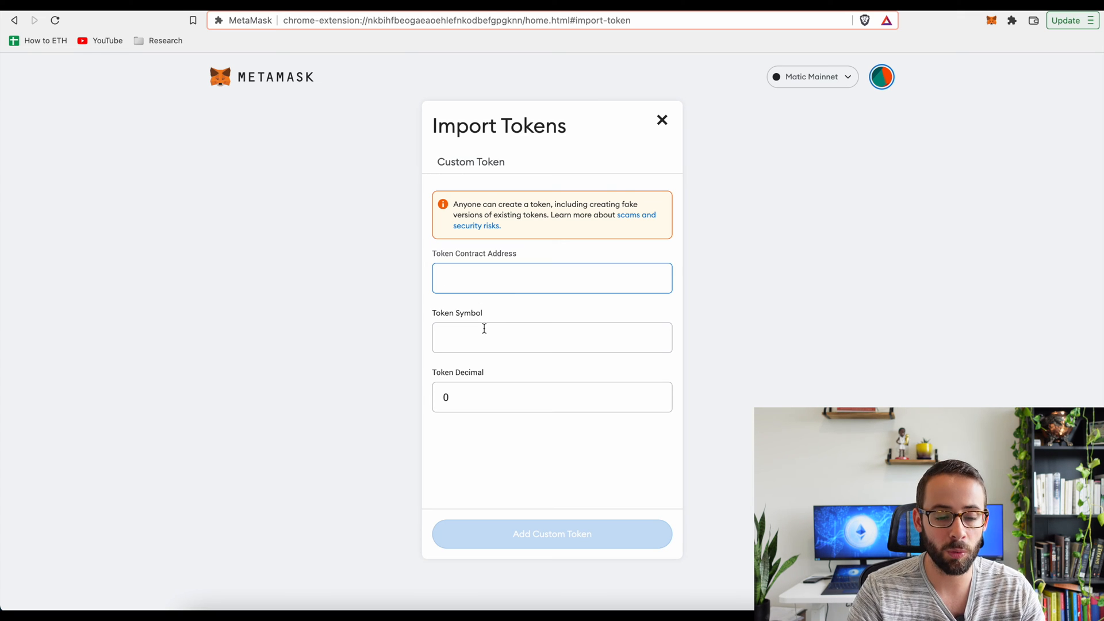
left_click(265, 20)
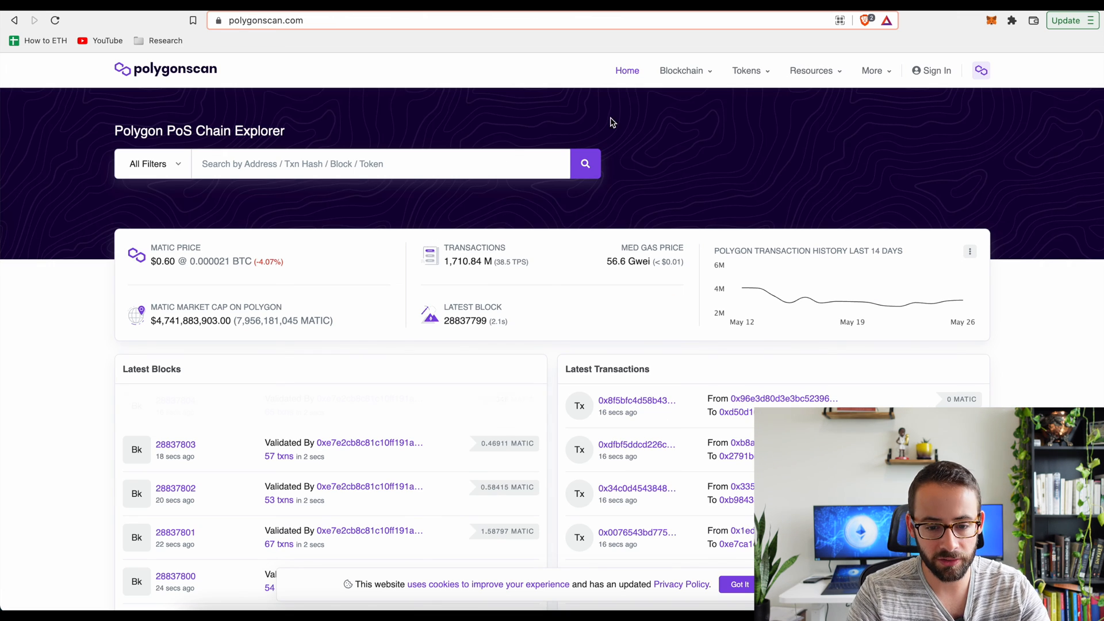
Step: From the Token Tracker list, load the Wrapped Ether (WETH) token page
left_click(746, 70)
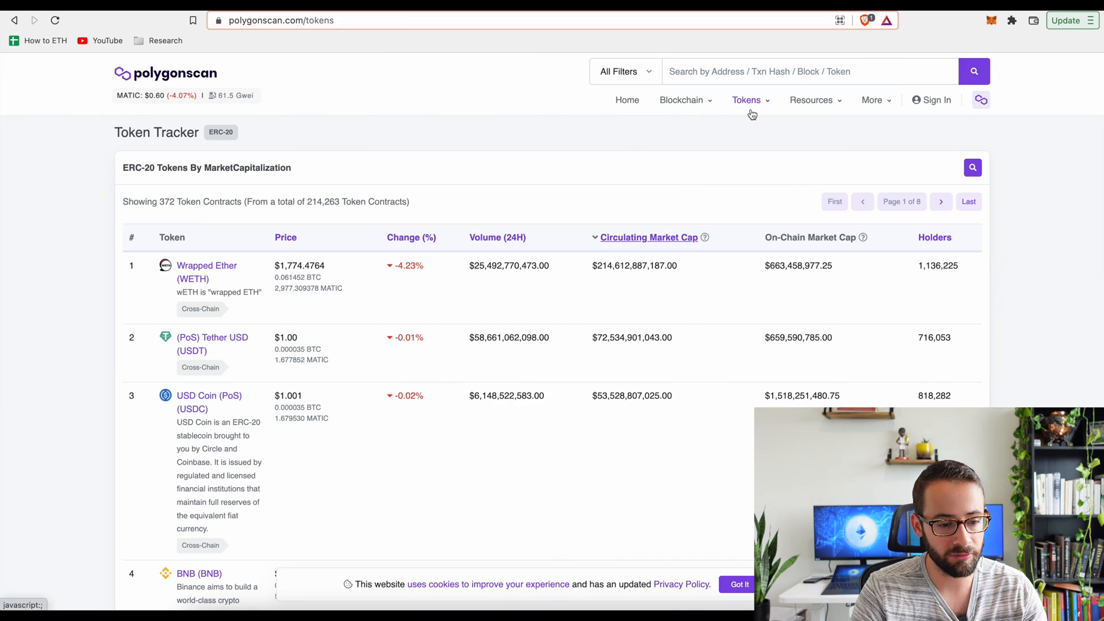
mouse_move(207, 266)
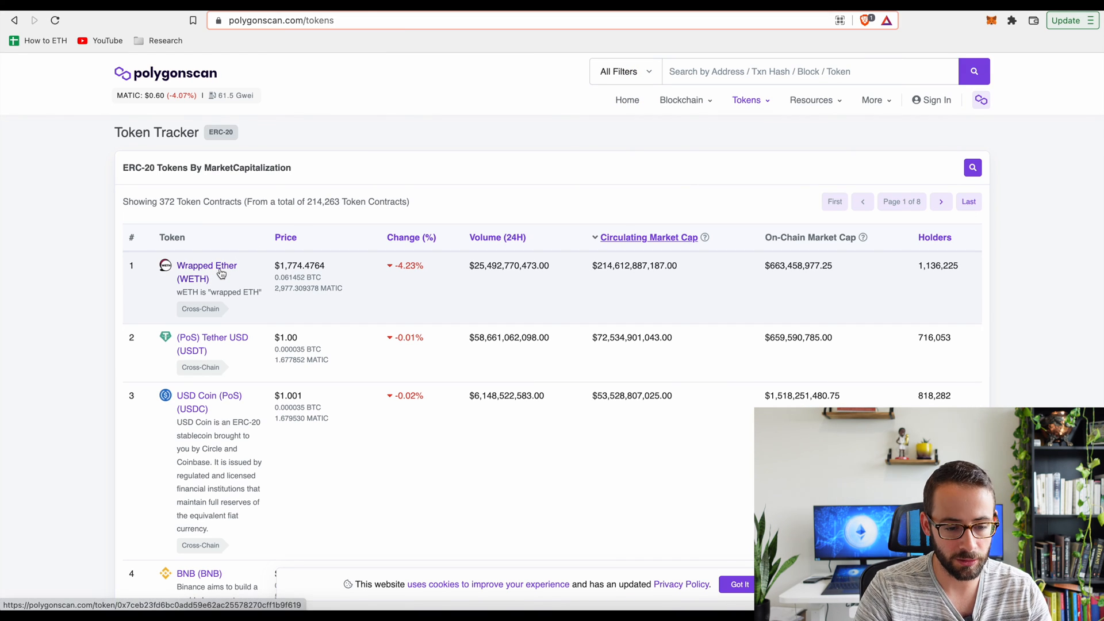
mouse_move(232, 270)
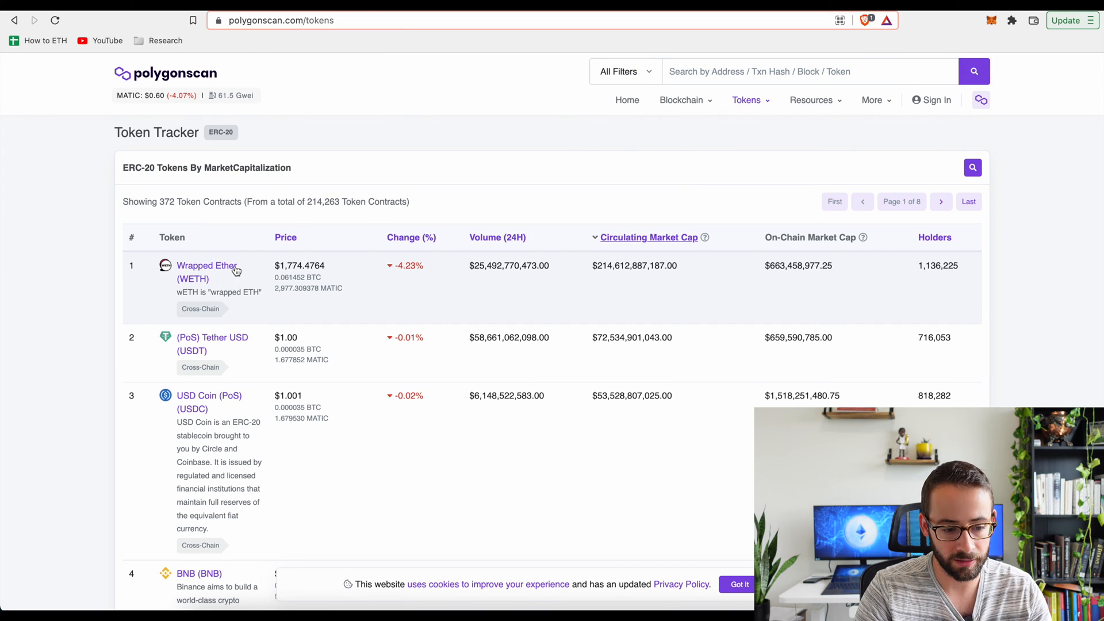
left_click(206, 265)
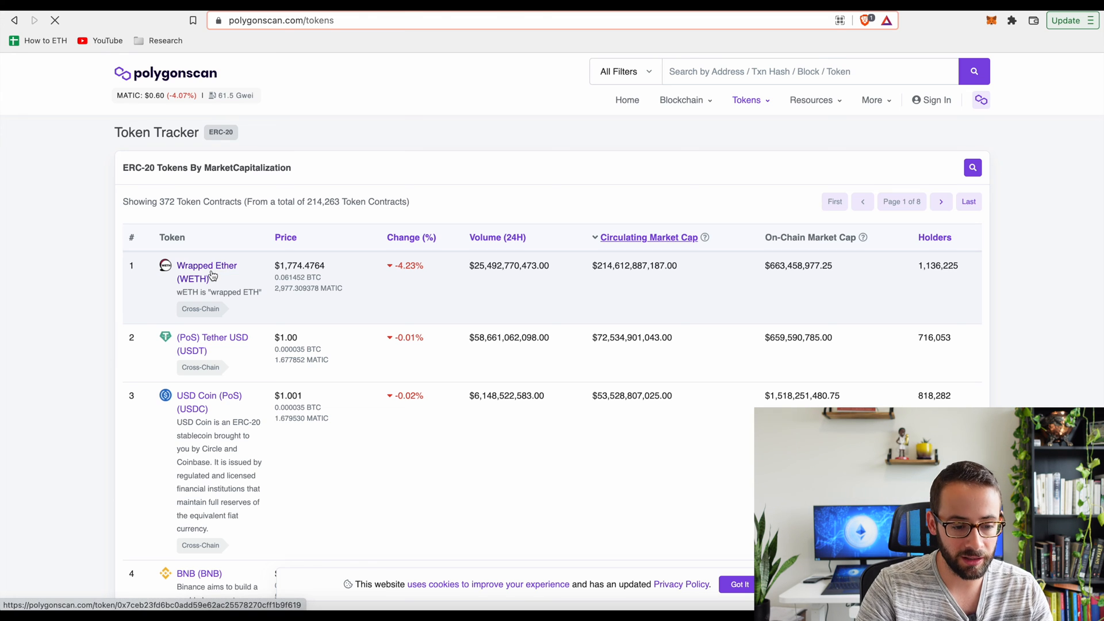
left_click(206, 272)
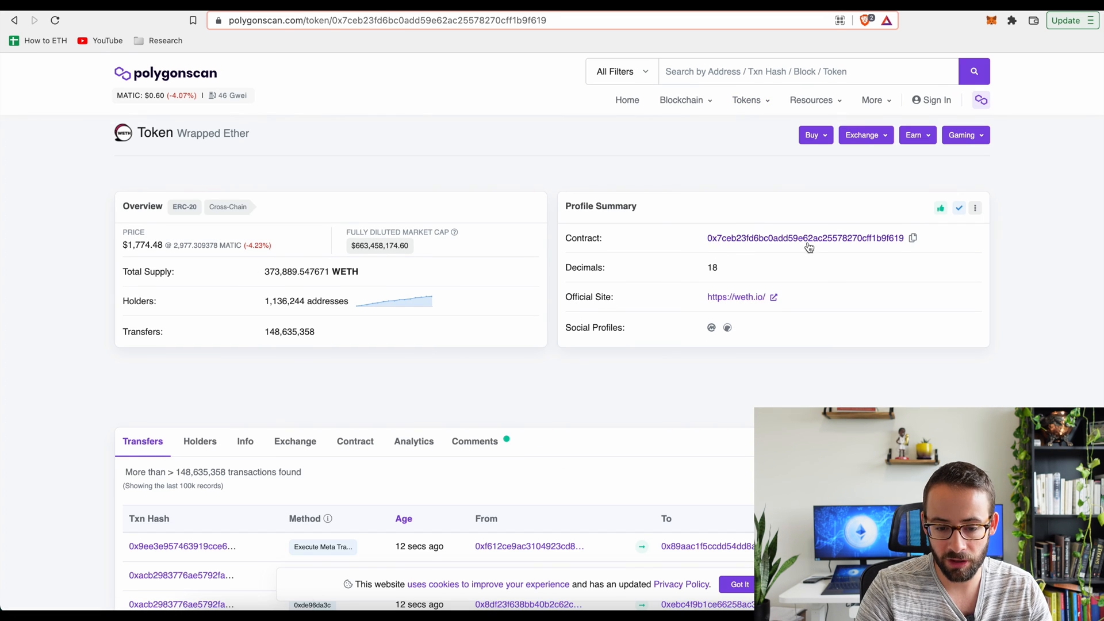
mouse_move(715, 245)
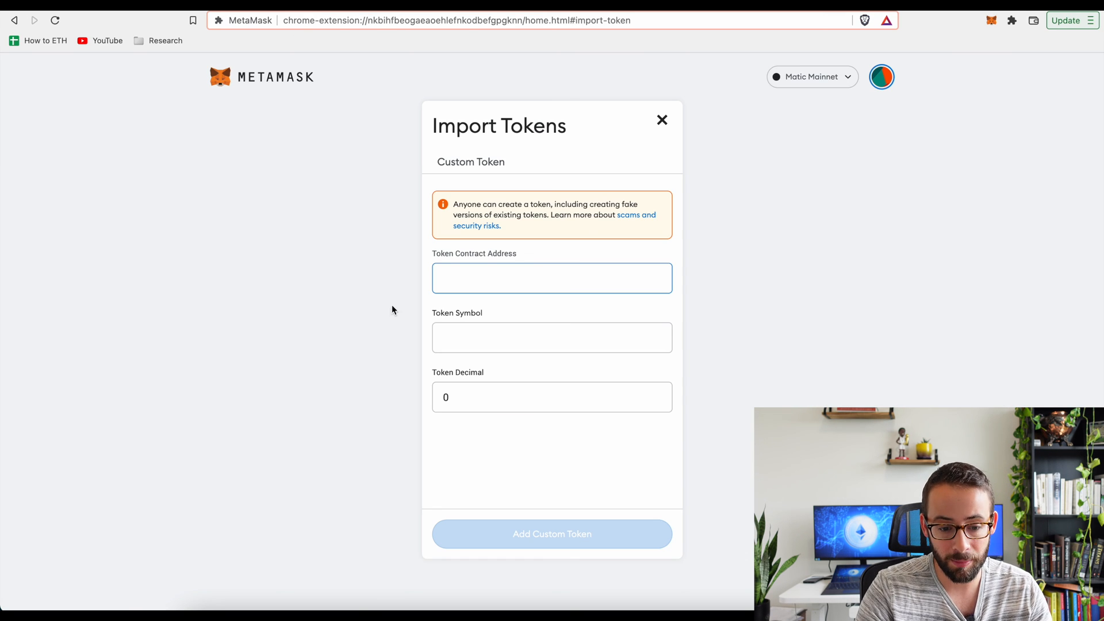
mouse_move(490, 337)
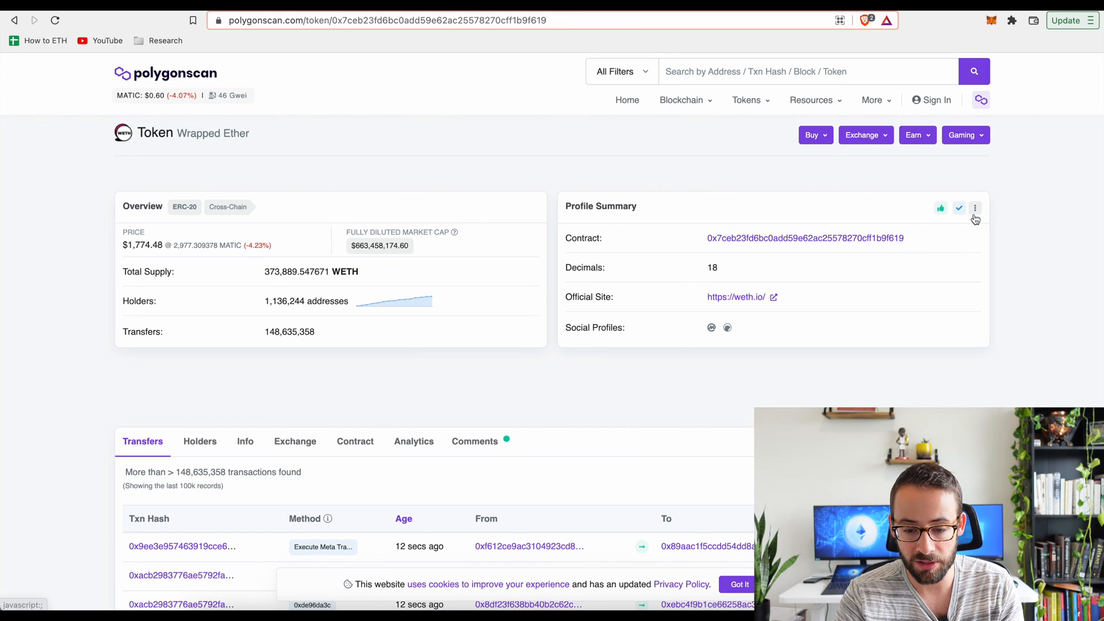
Step: Add WETH to the Web3 wallet via the Profile Summary menu, approve it, and return to MetaMask
left_click(975, 207)
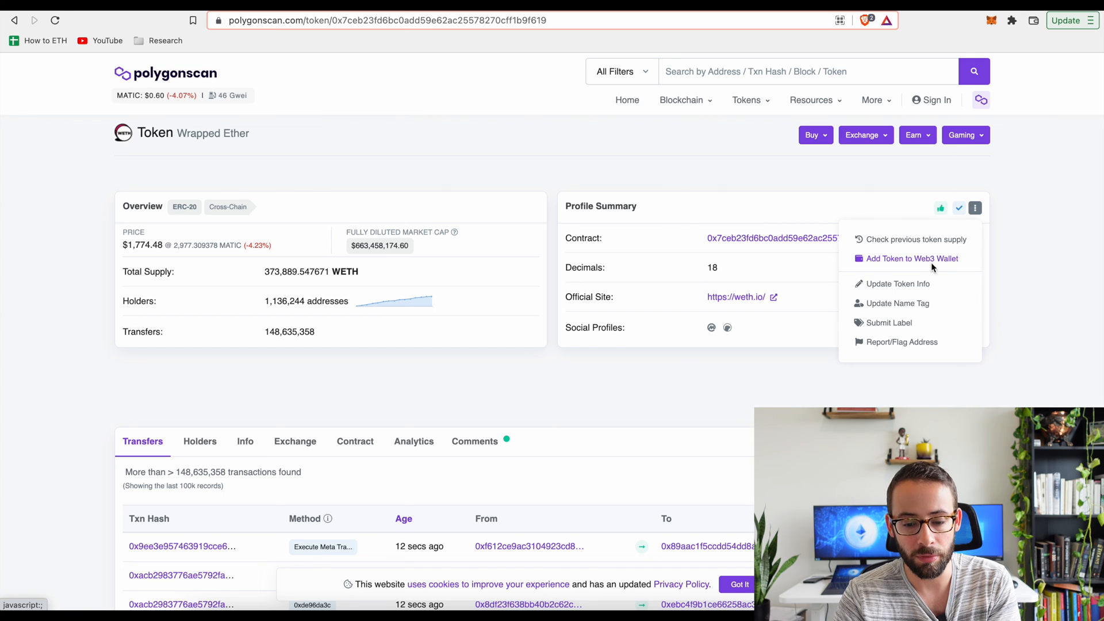
left_click(913, 259)
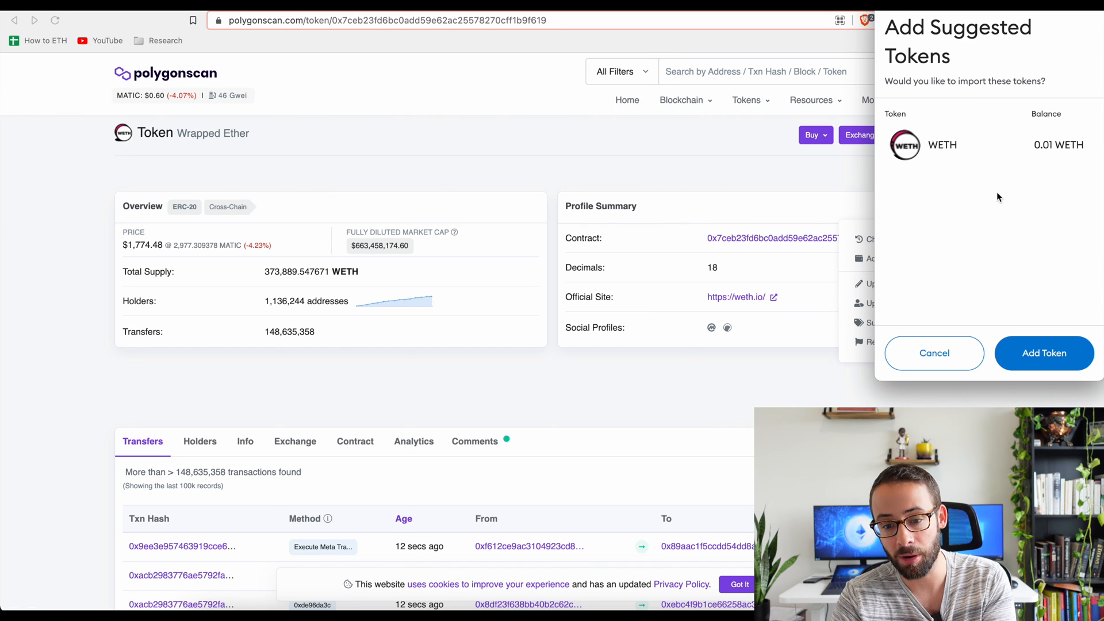
mouse_move(949, 76)
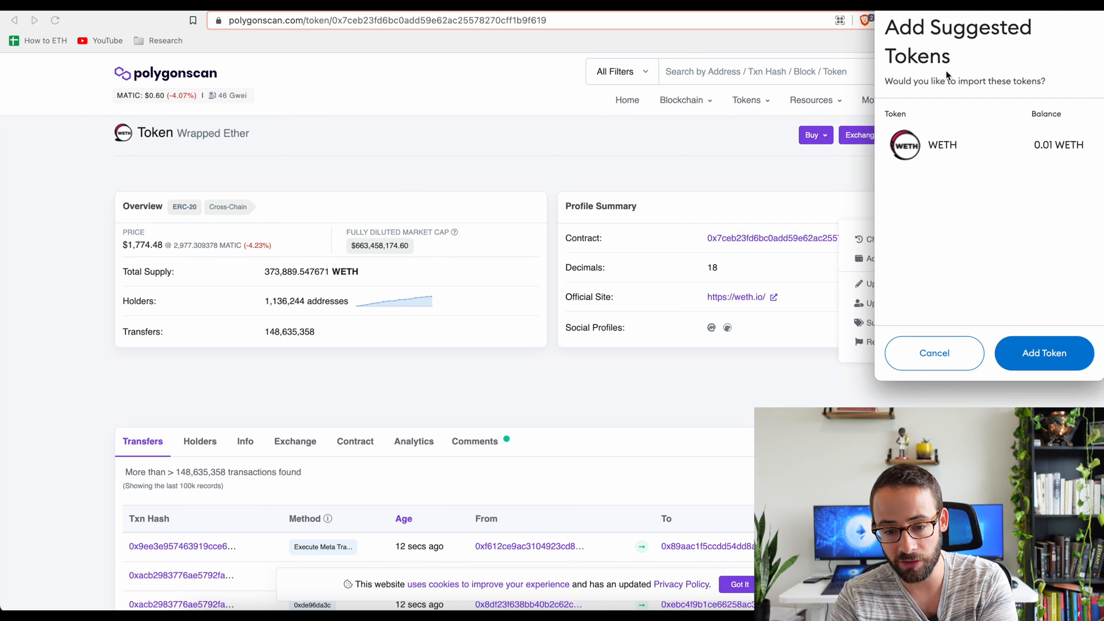
mouse_move(939, 146)
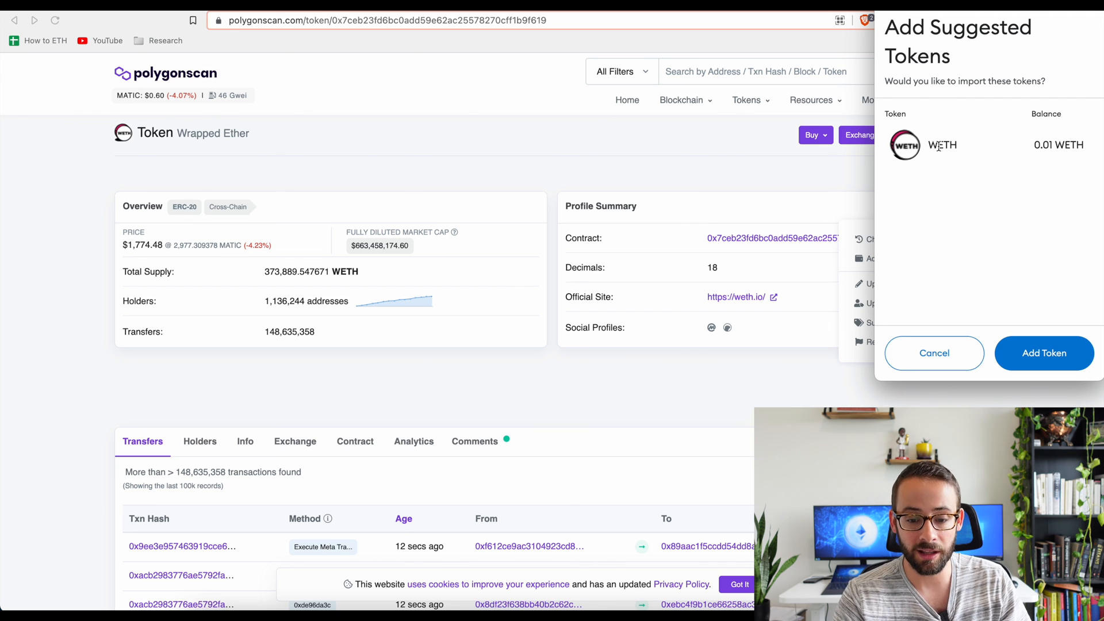
mouse_move(927, 149)
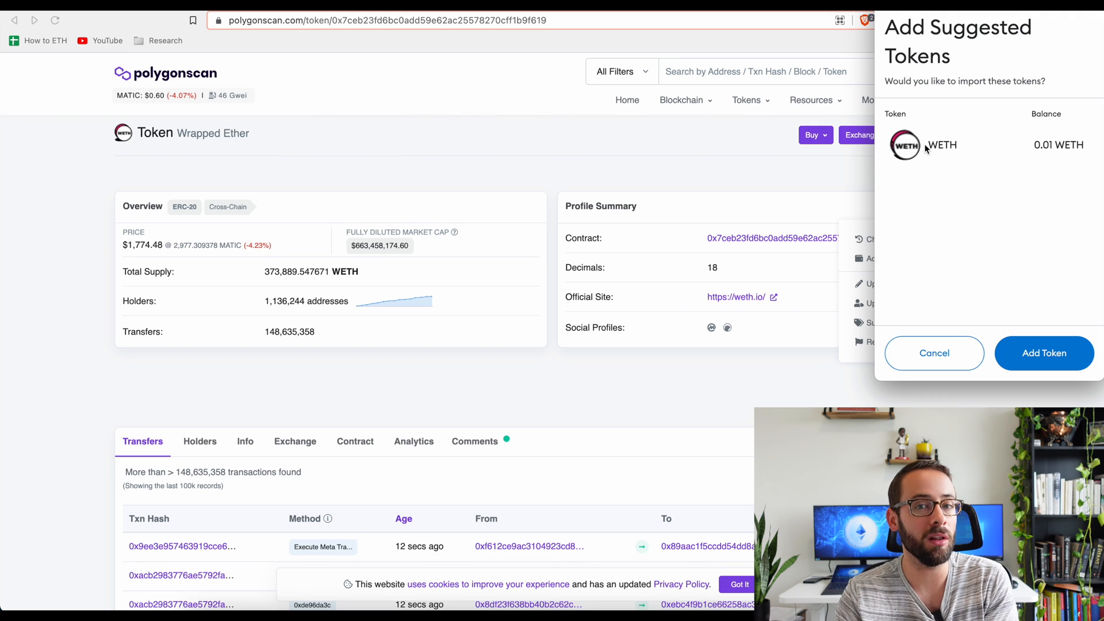
mouse_move(986, 223)
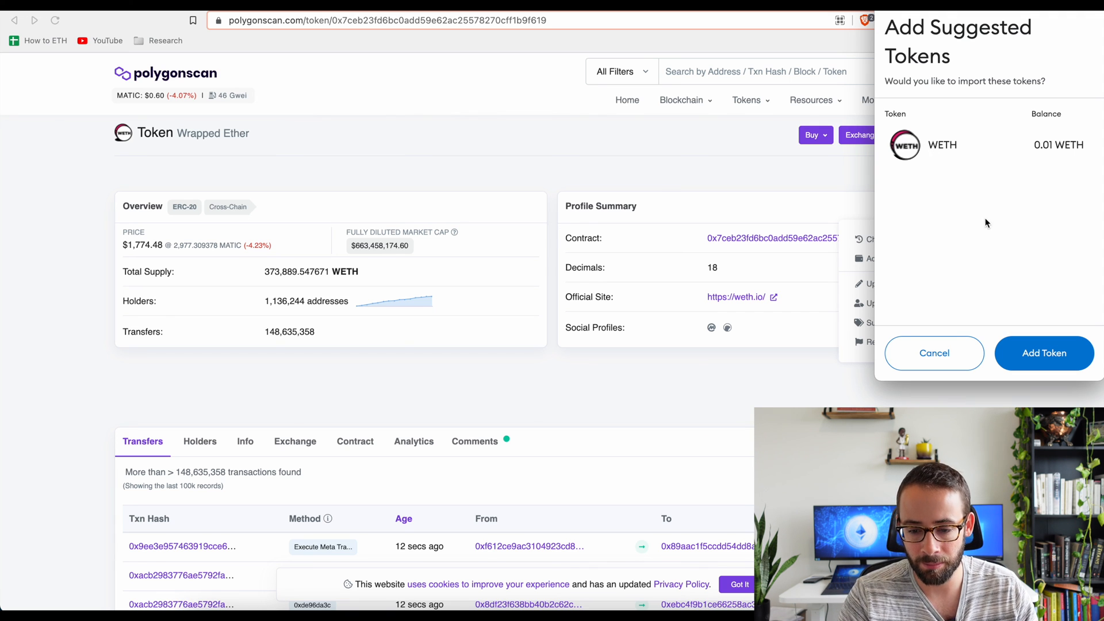
left_click(934, 353)
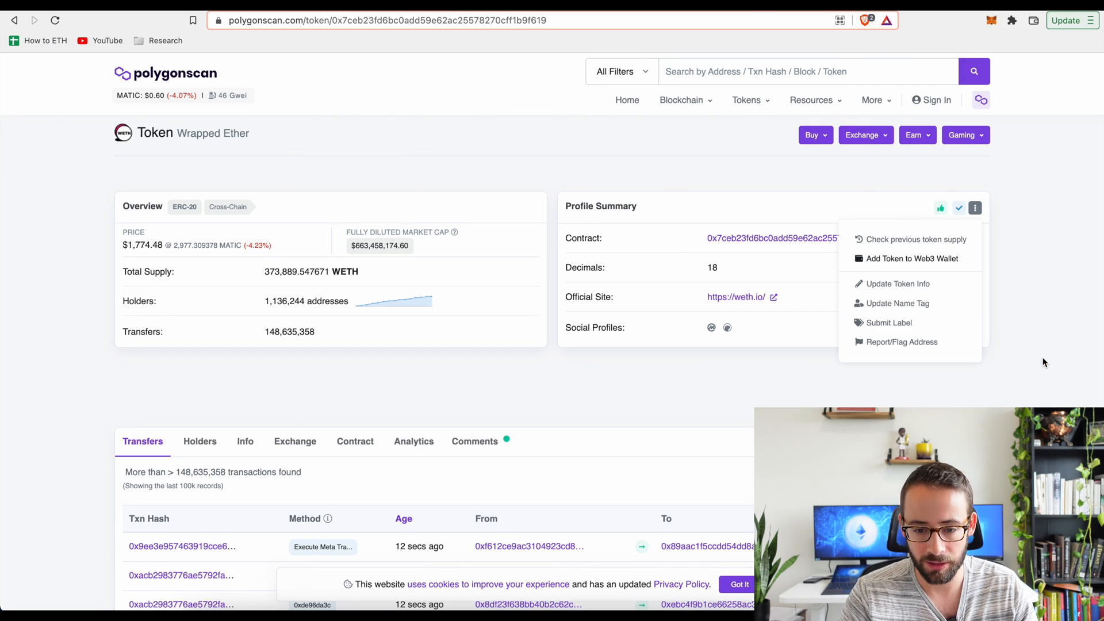
left_click(911, 259)
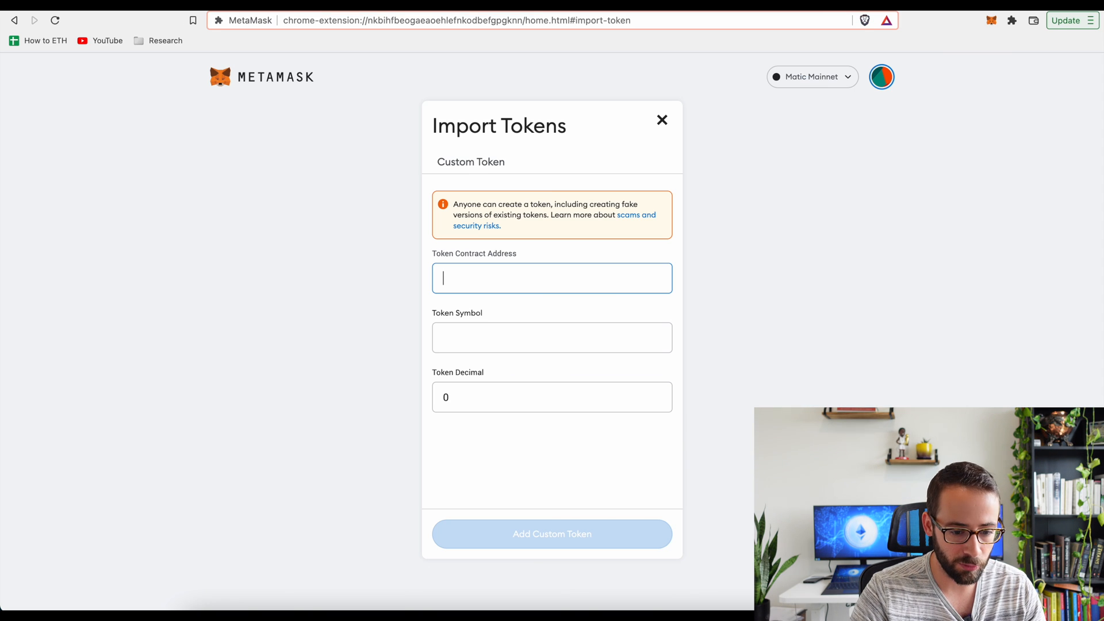
Step: Close the Import Tokens form so Assets shows 0.01 WETH beside 32.4942 MATIC
left_click(662, 120)
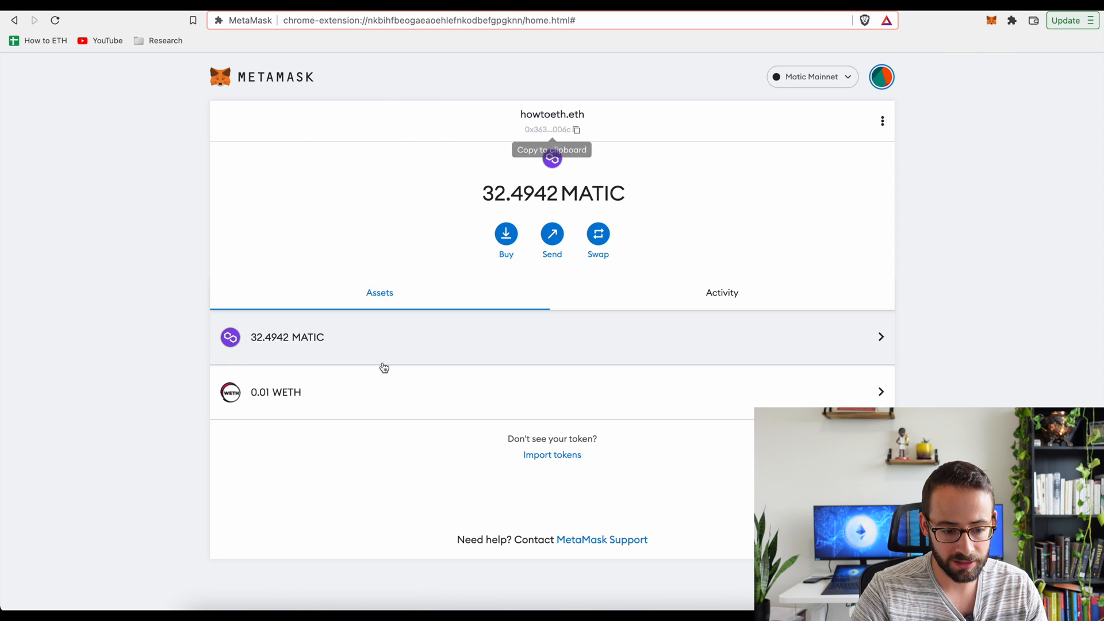
mouse_move(253, 403)
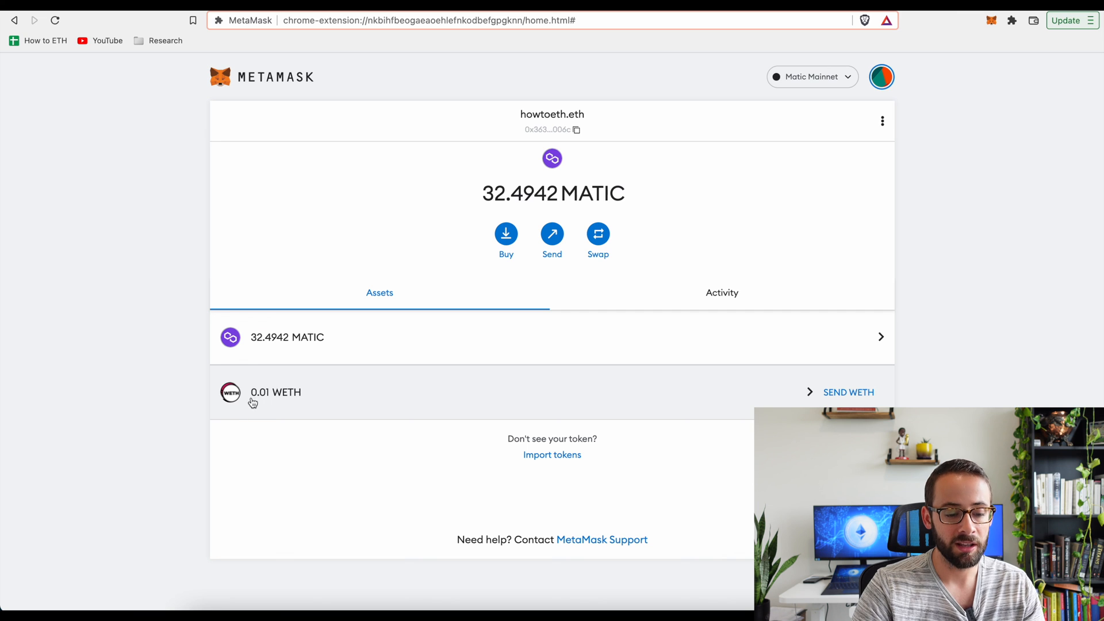
mouse_move(367, 394)
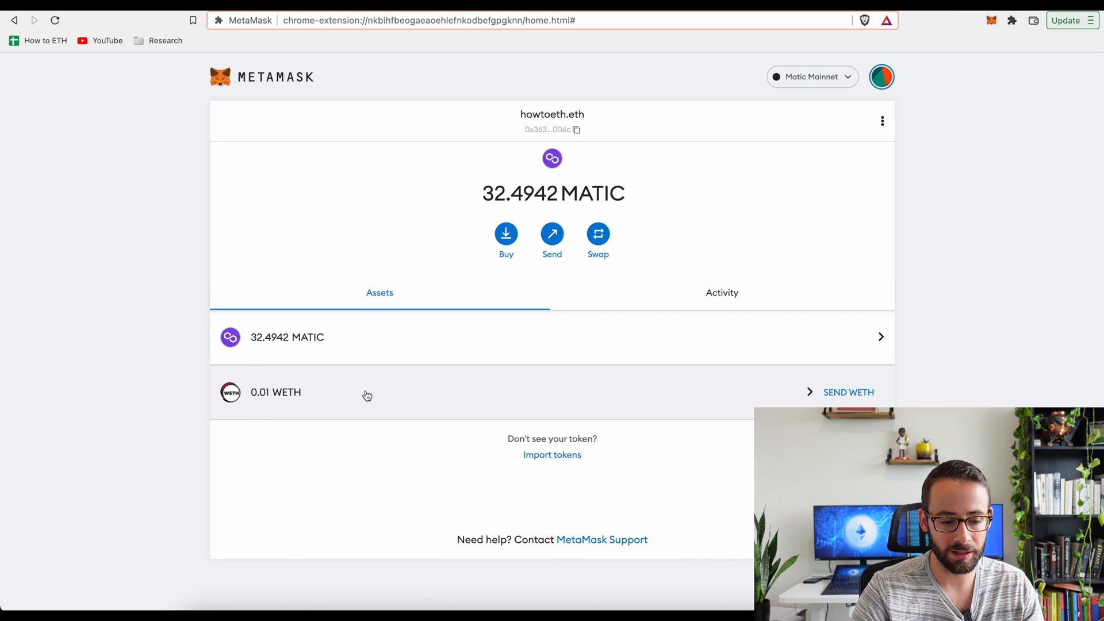
mouse_move(818, 40)
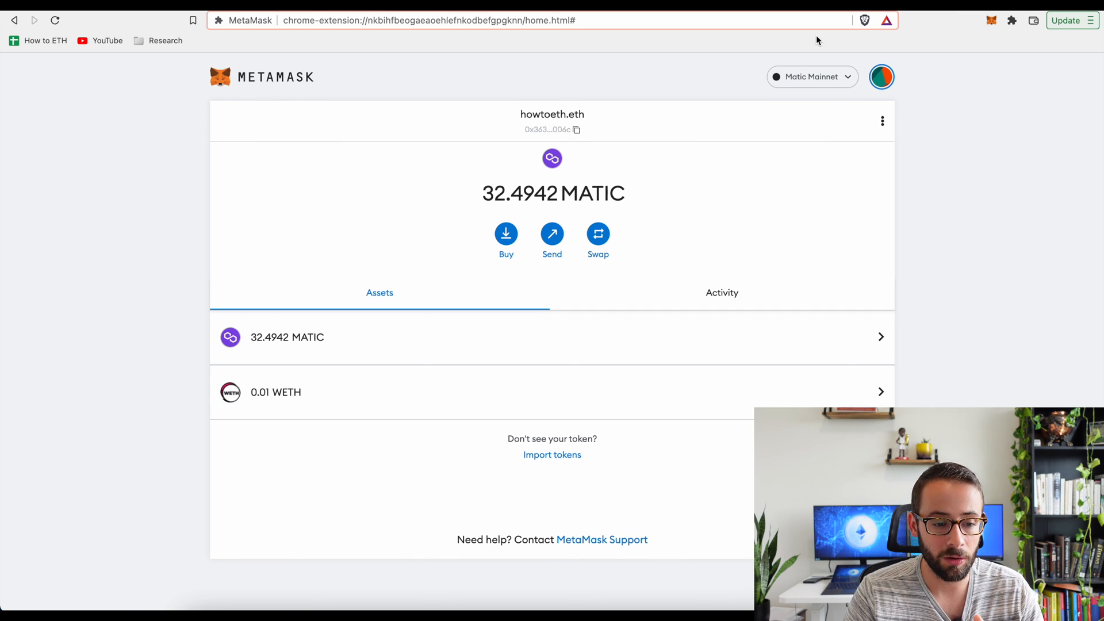